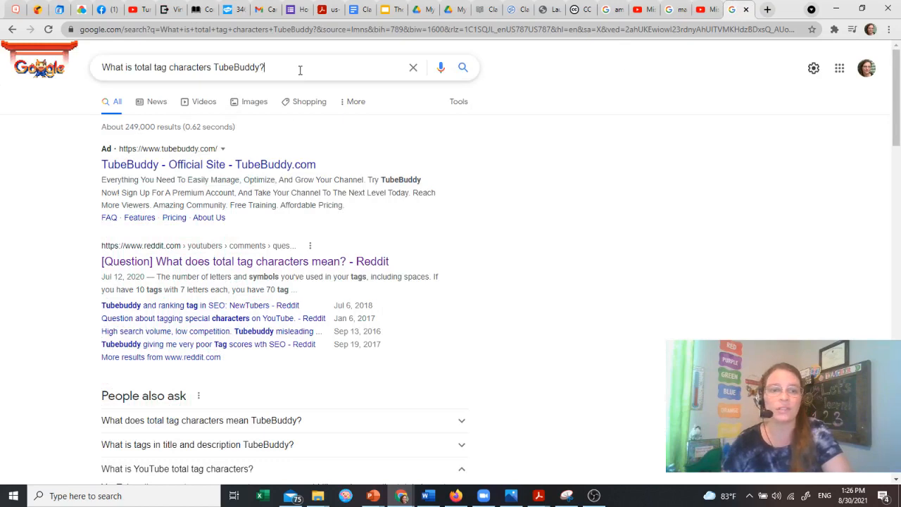
- Replace the Google query with 'tubebuddy' and bring up its search results
text(t)
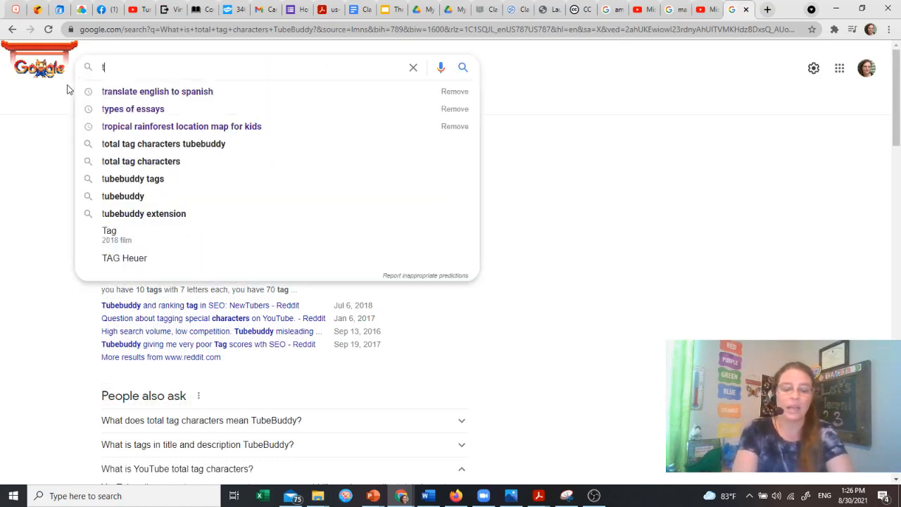
text(ubebuddy)
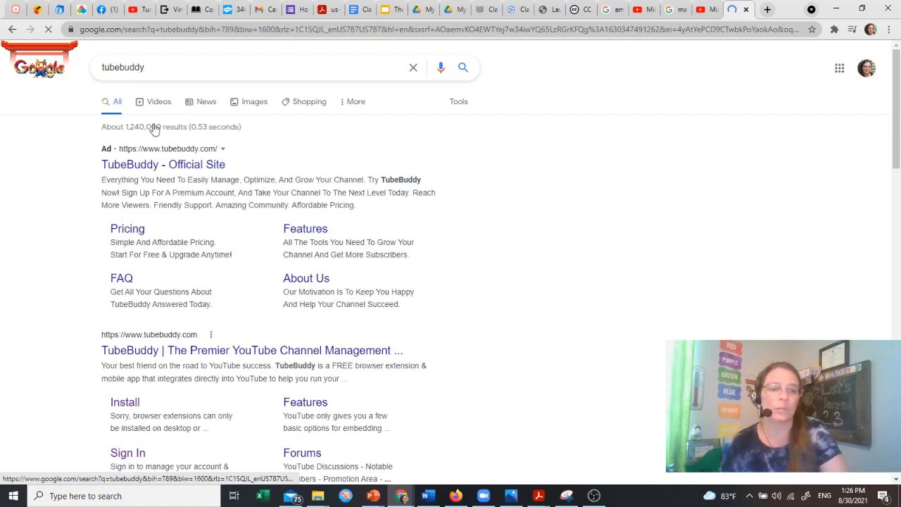
mouse_move(160, 355)
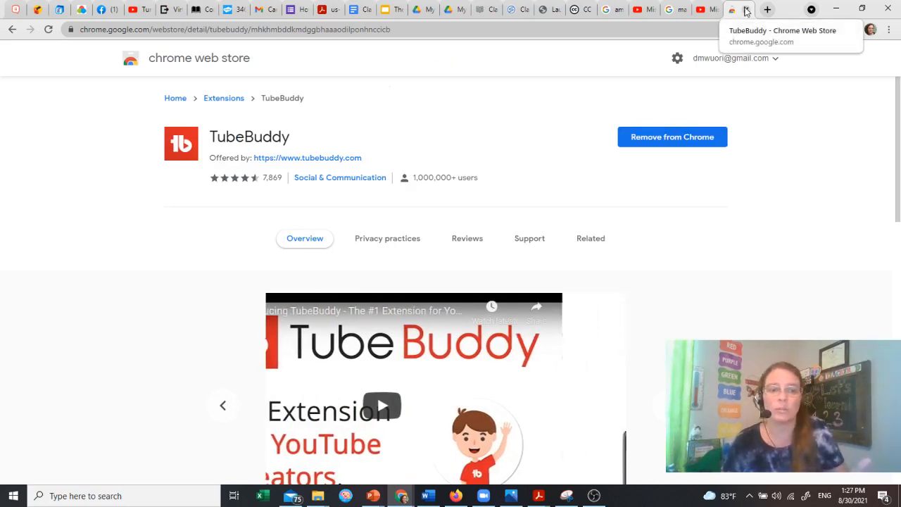
- Close the TubeBuddy Chrome Web Store tab to reveal the video's watch page
click(723, 9)
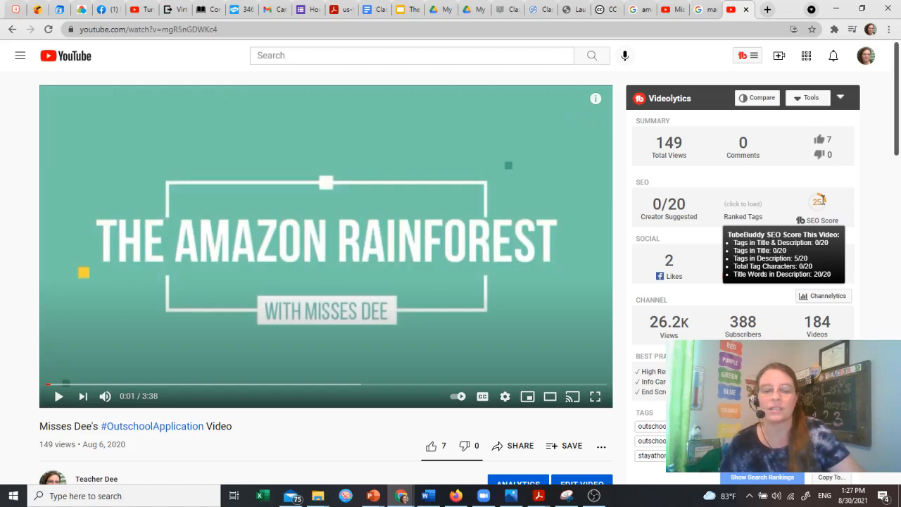
- Review the Videolytics SEO score, then open the Amazon Rainforest video's details editor
scroll(down, 3)
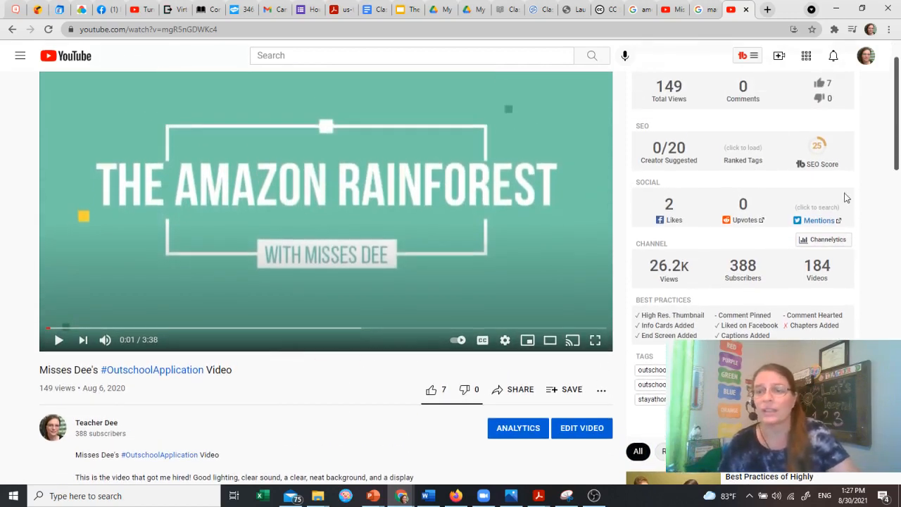
mouse_move(820, 148)
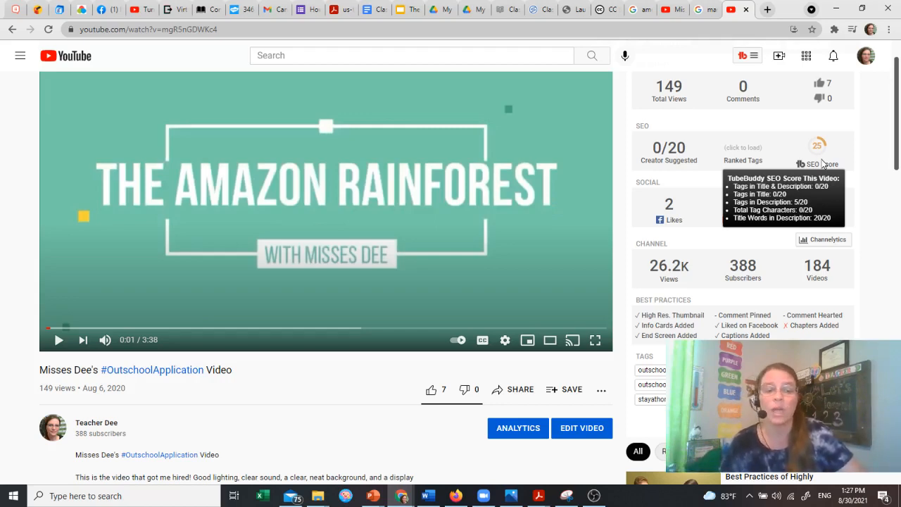
mouse_move(460, 289)
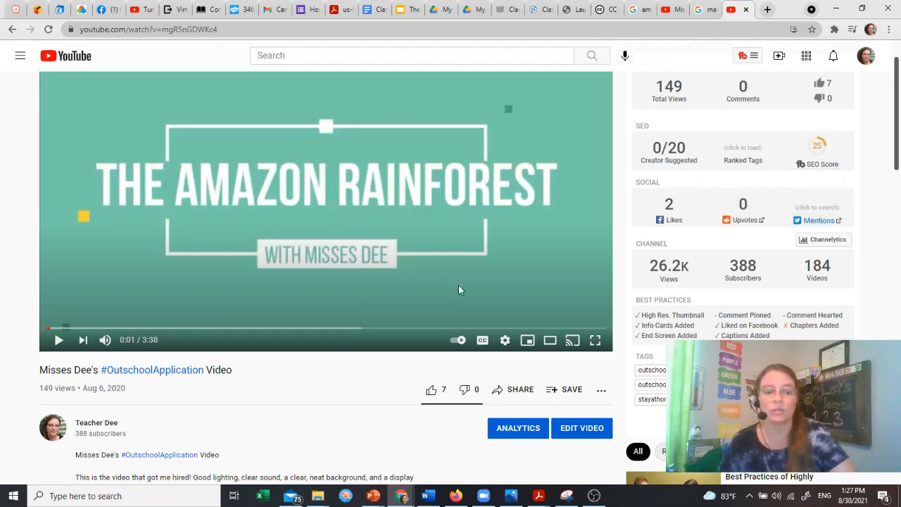
click(581, 428)
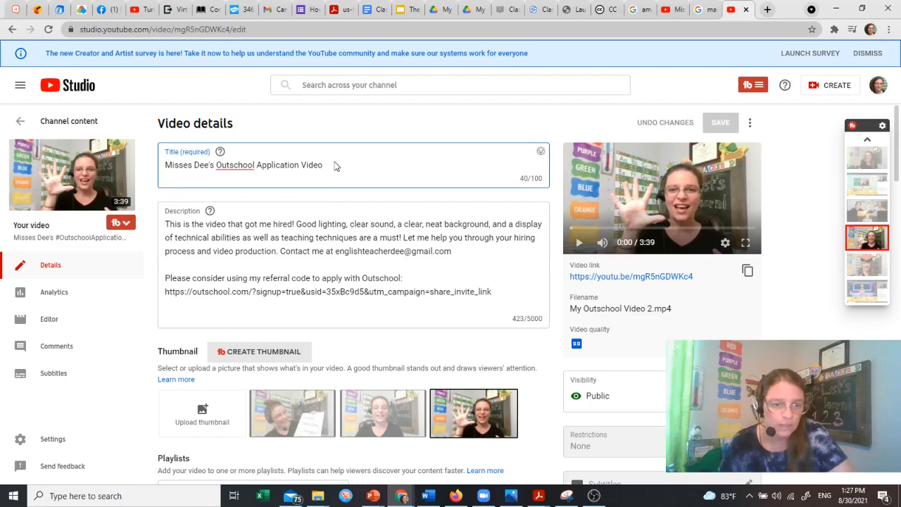
scroll(down, 3)
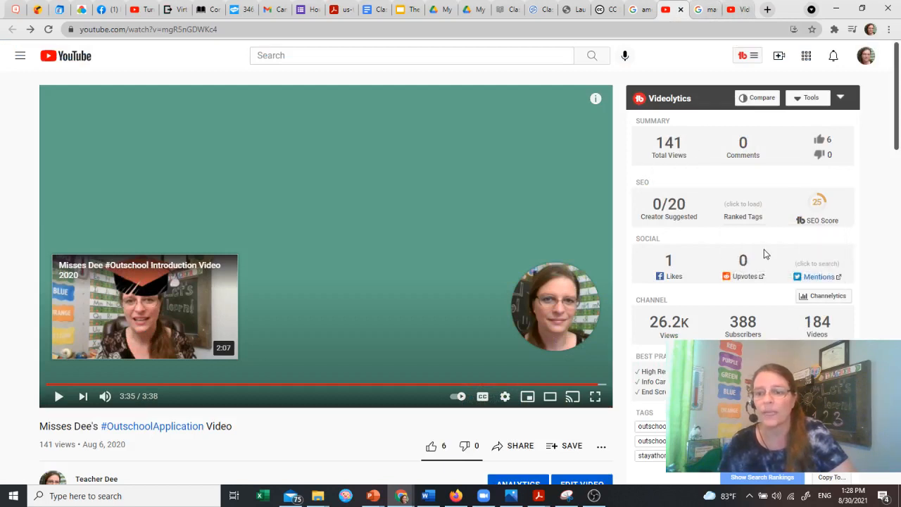
mouse_move(817, 204)
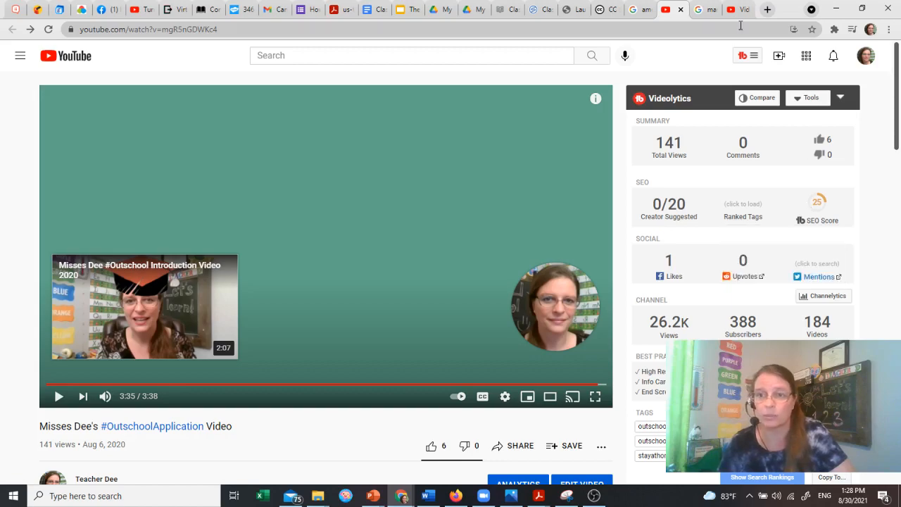
click(582, 483)
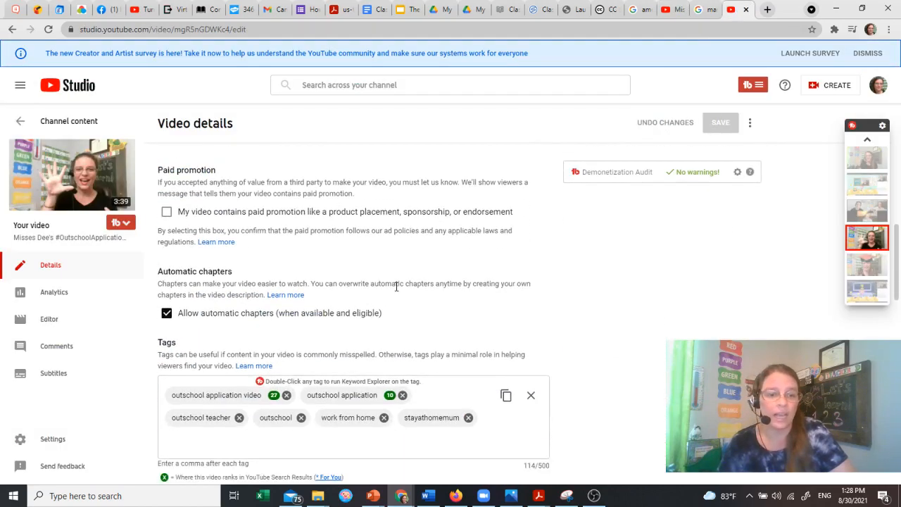
scroll(down, 3)
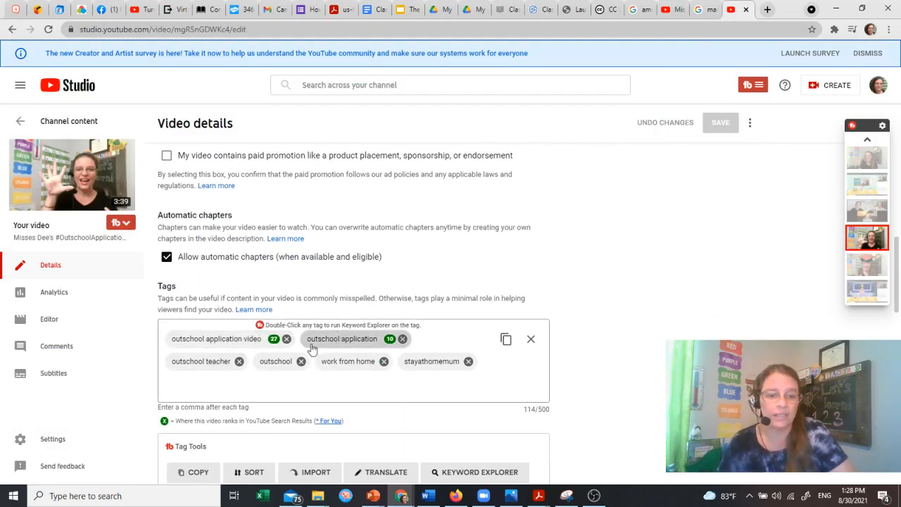
mouse_move(341, 363)
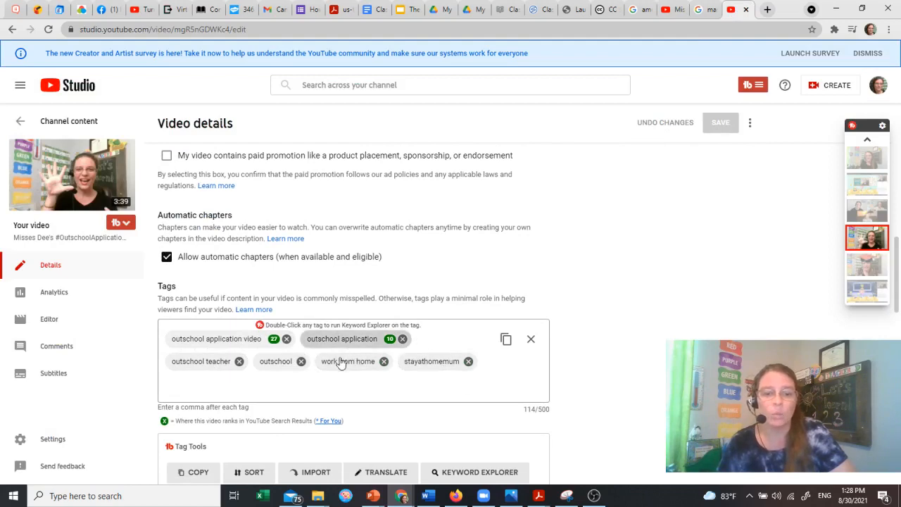
scroll(up, 3)
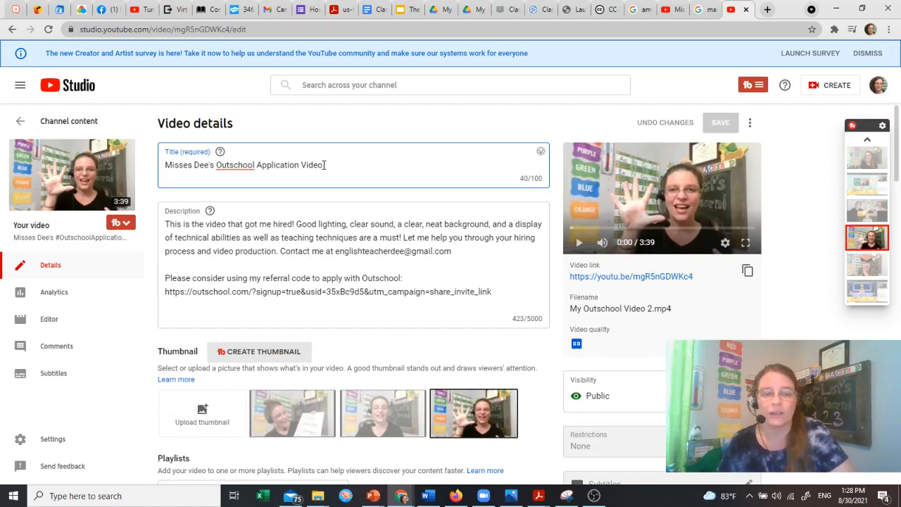
scroll(down, 3)
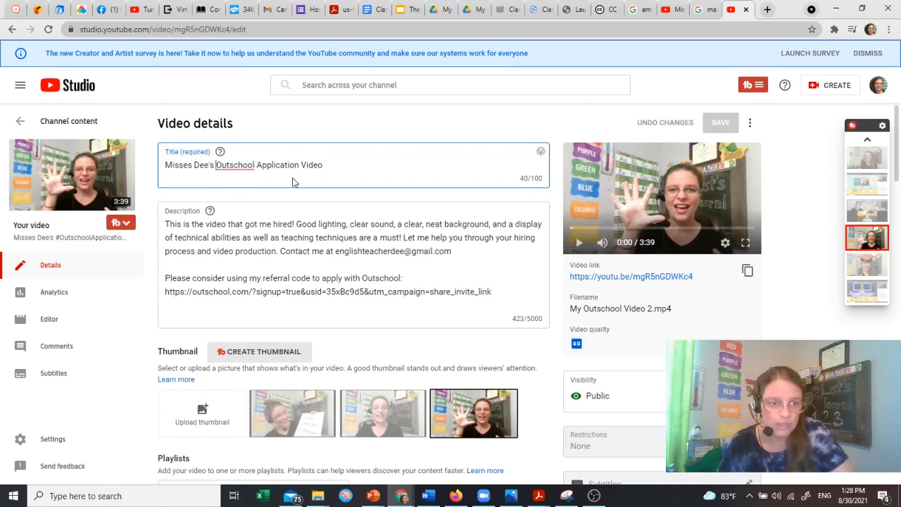
scroll(down, 3)
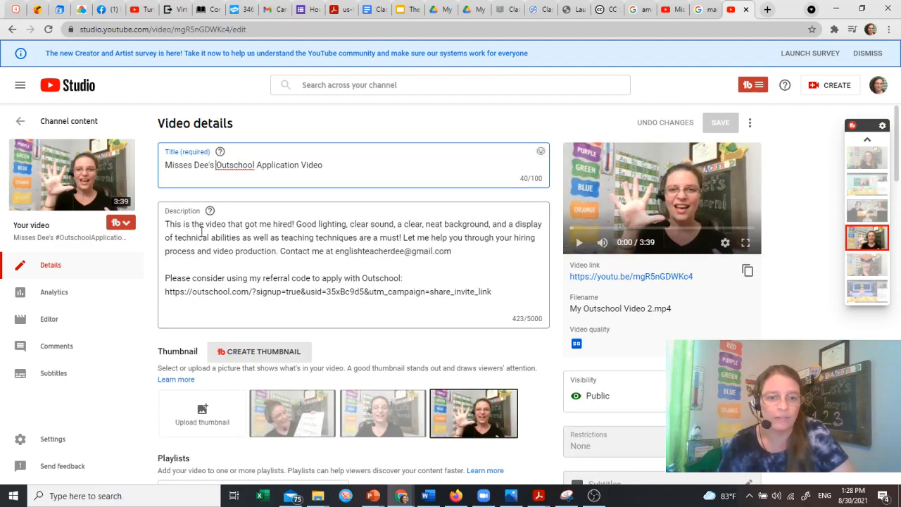
mouse_move(269, 251)
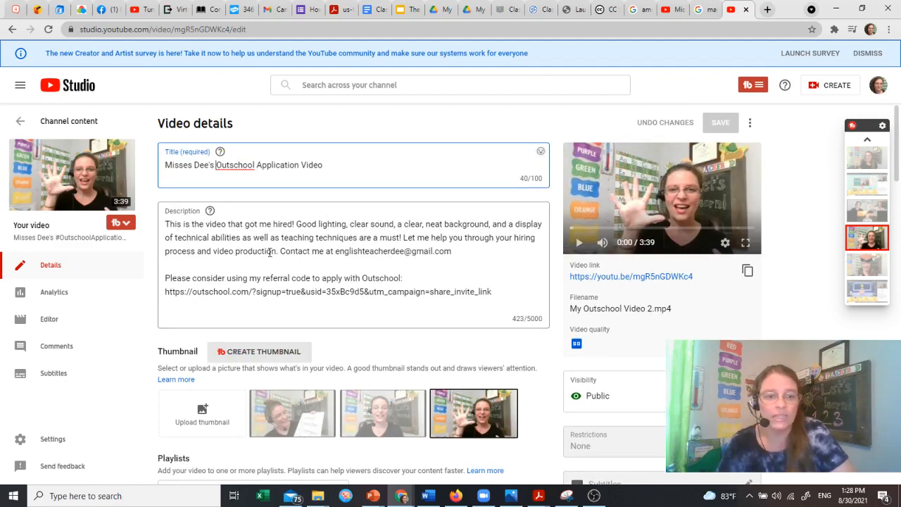
click(332, 165)
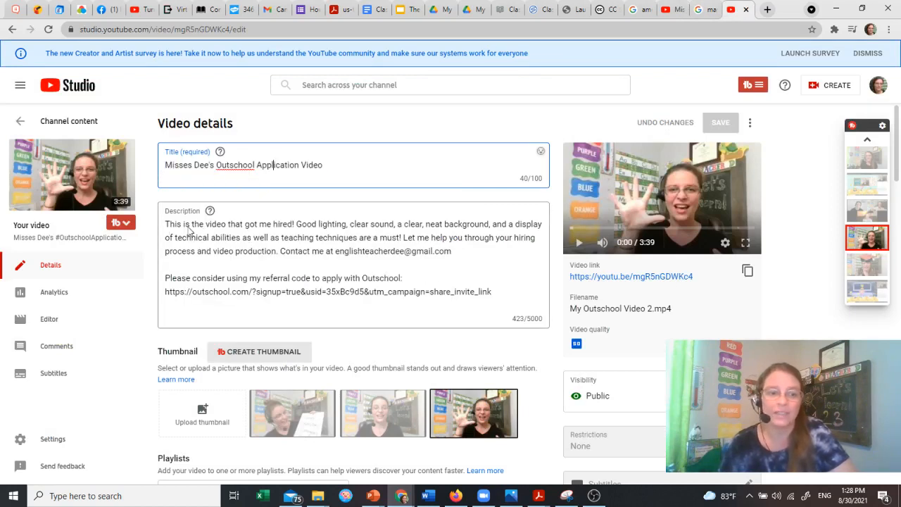
- Open the description with a 'Hi… is back again with my personal Outschool' greeting line
text(Hi! Misses Dee)
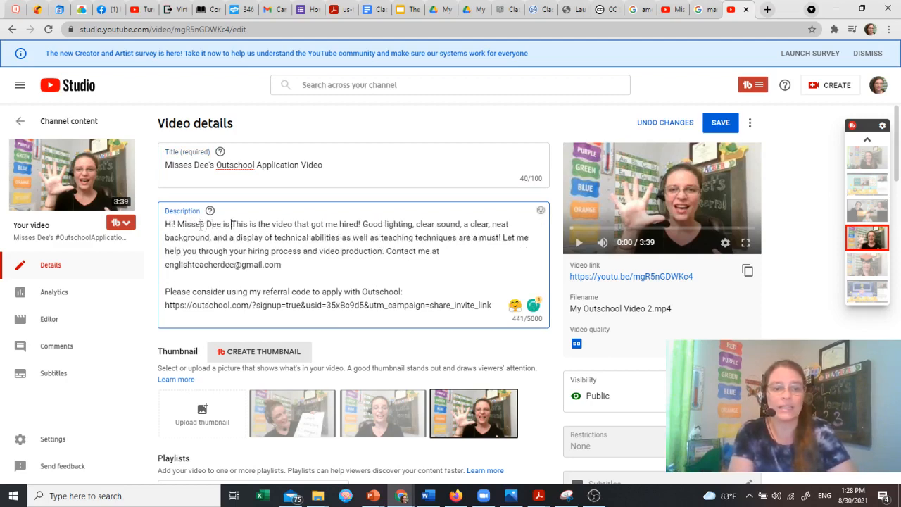
text(is back again)
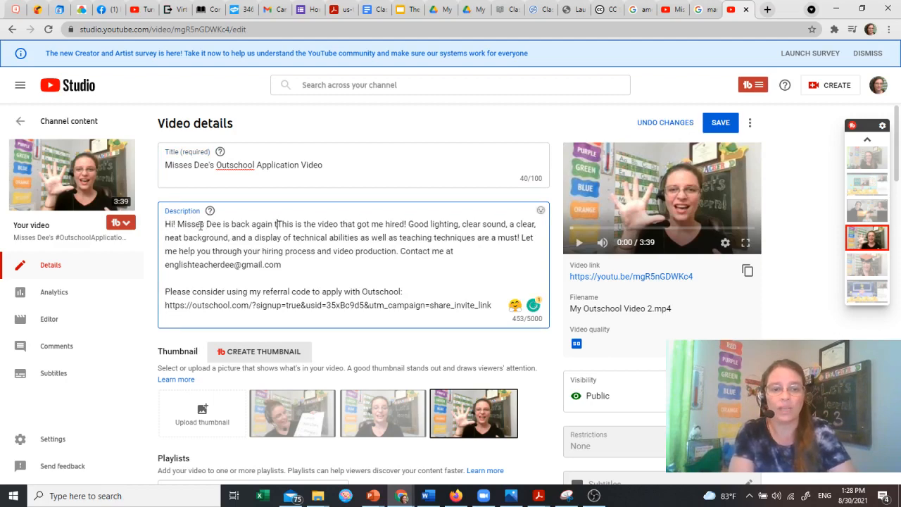
text(with my)
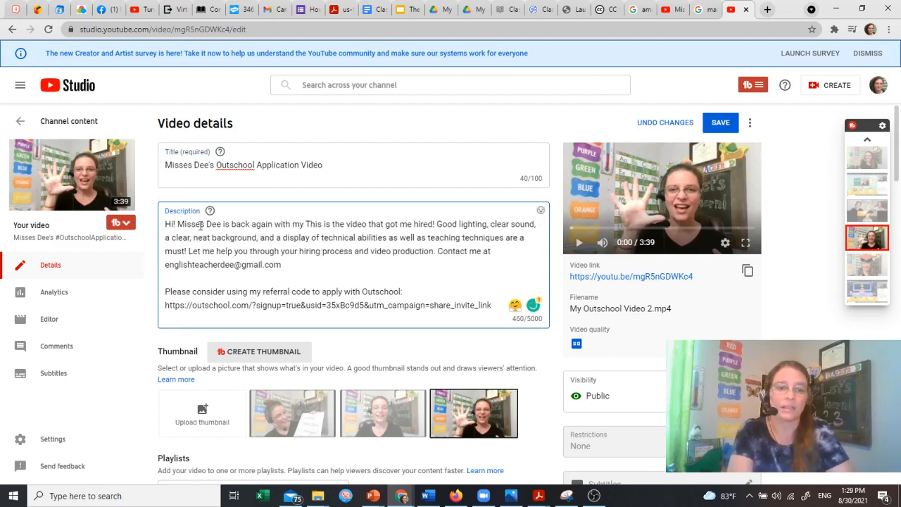
text(personal Outschool Application Vi)
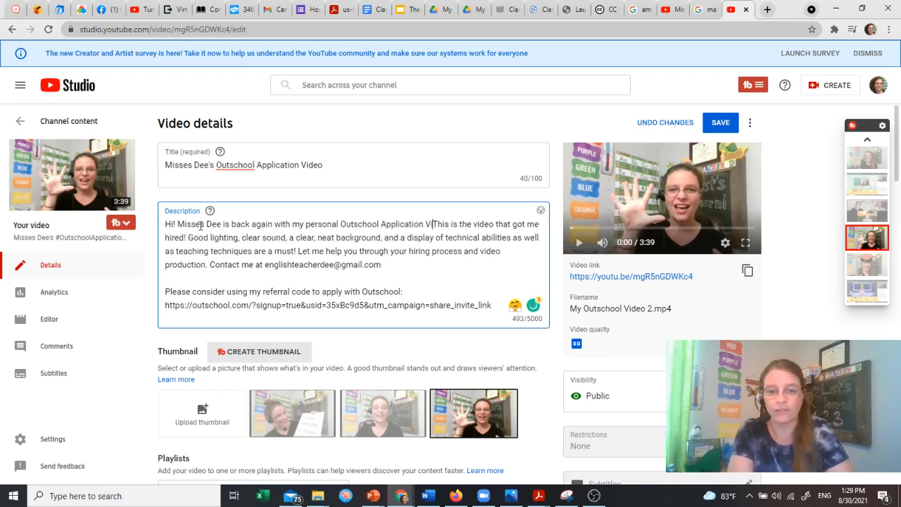
key(Enter)
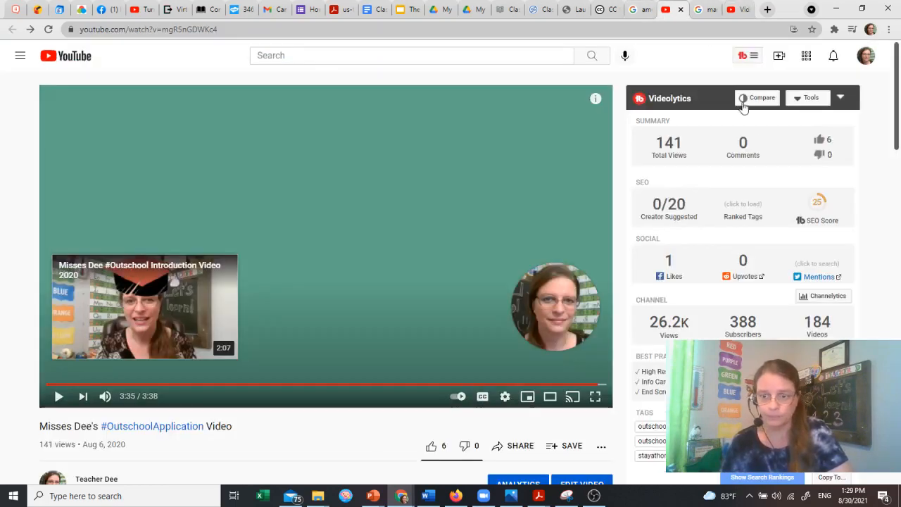
mouse_move(817, 204)
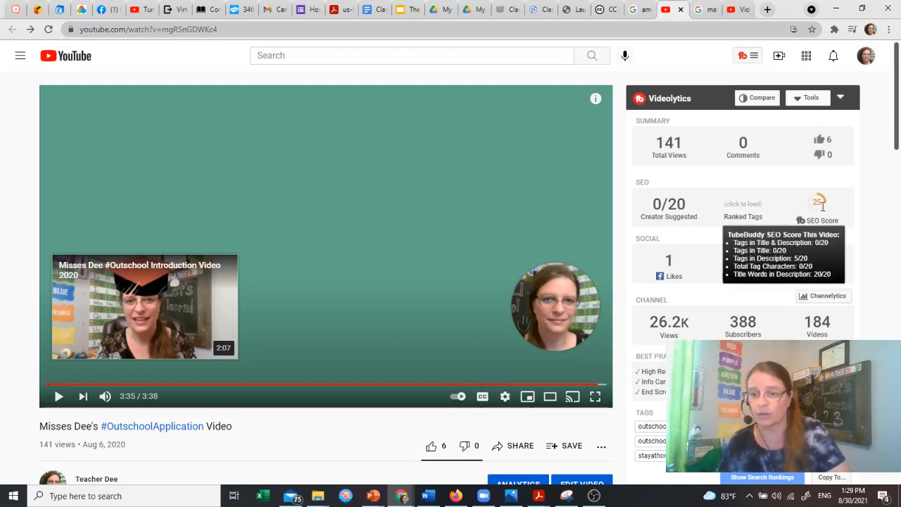
mouse_move(741, 21)
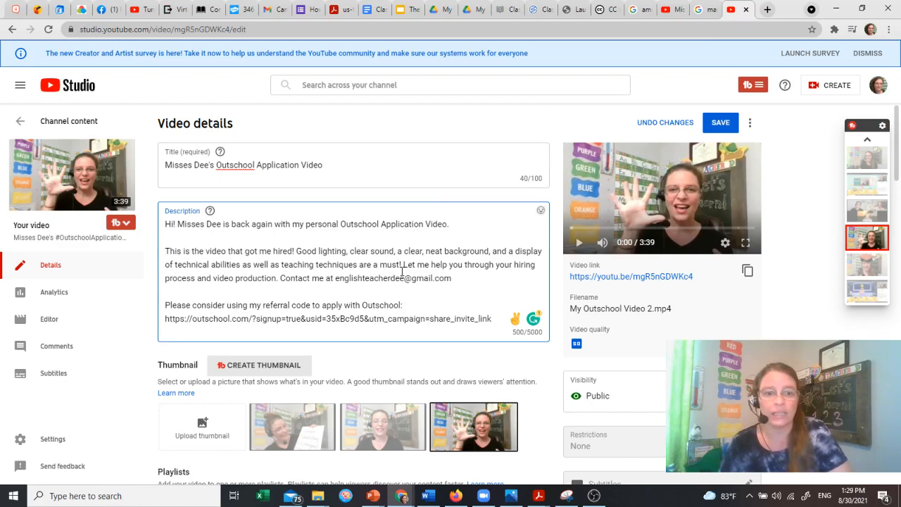
- Scroll the Video details page to bring the Description box into view
scroll(down, 3)
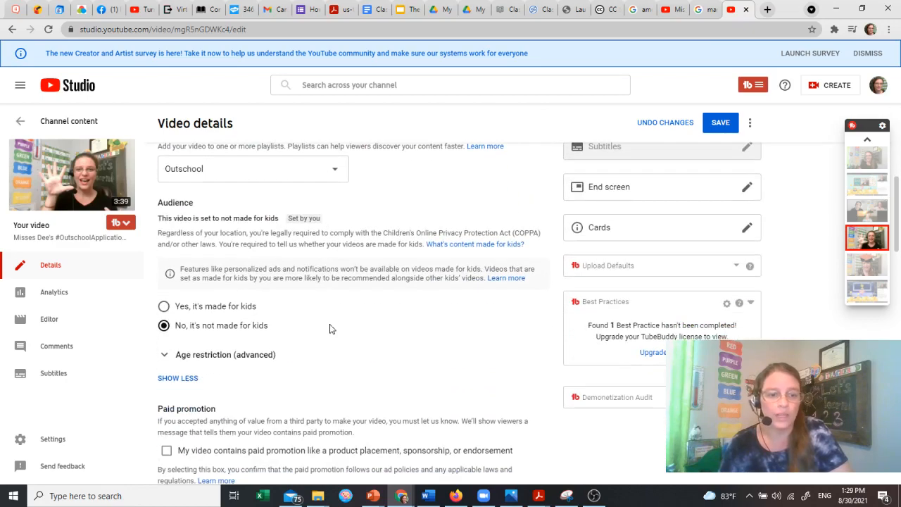
scroll(down, 3)
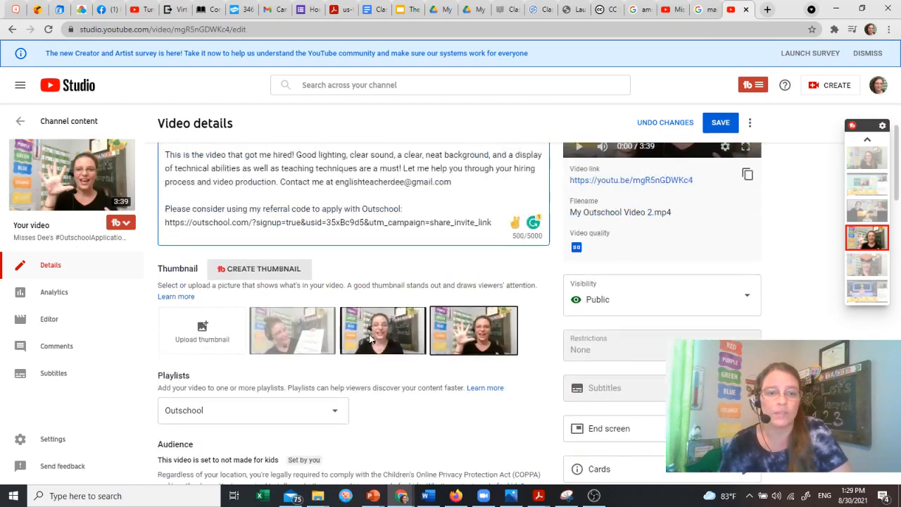
scroll(up, 3)
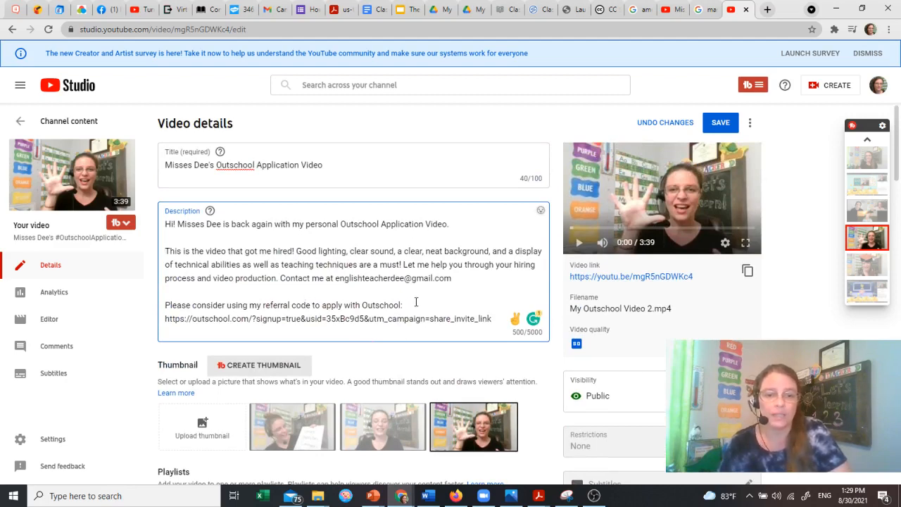
scroll(down, 3)
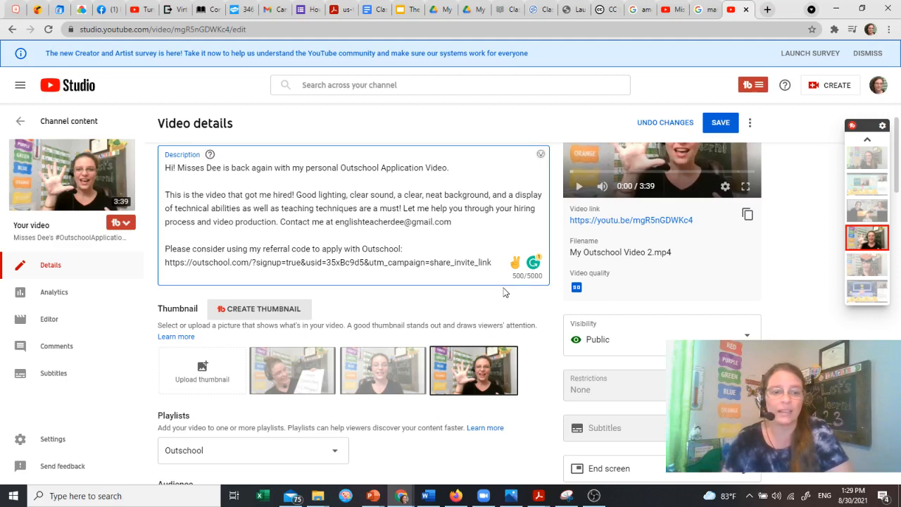
- Type a description paragraph saying Outschool is great for stay-at-home mums who want to work at home
text(Outschool is g)
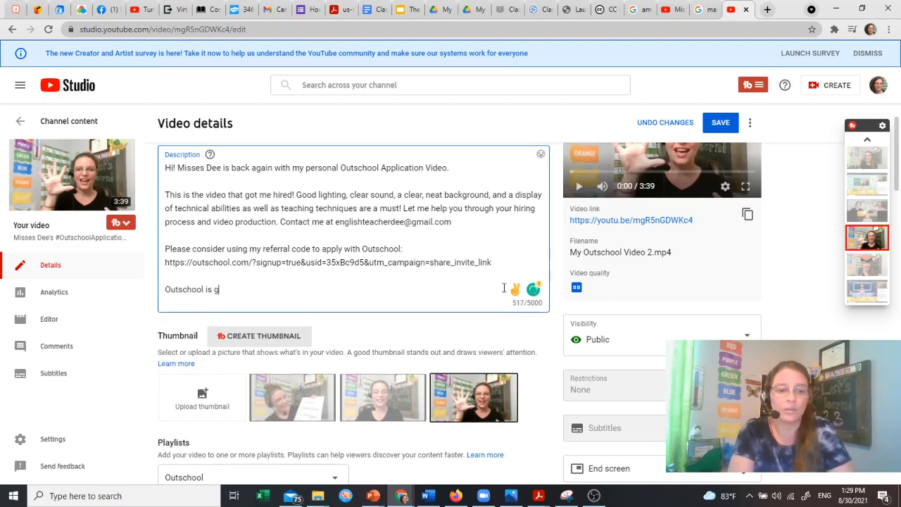
text(reat for stay at home m)
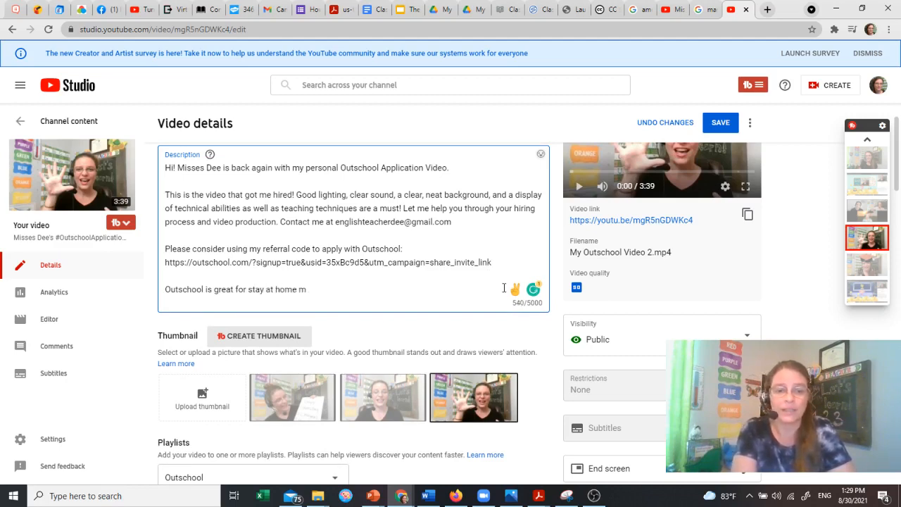
text(im.)
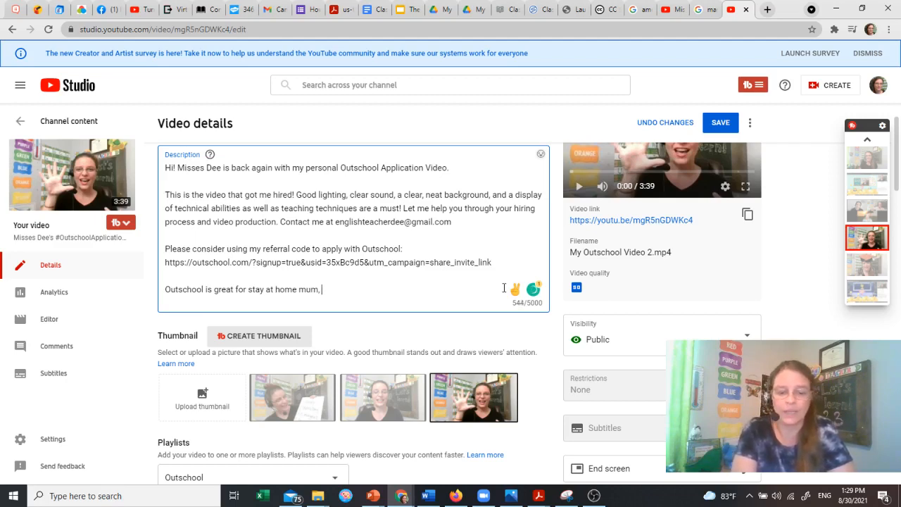
text(if you)
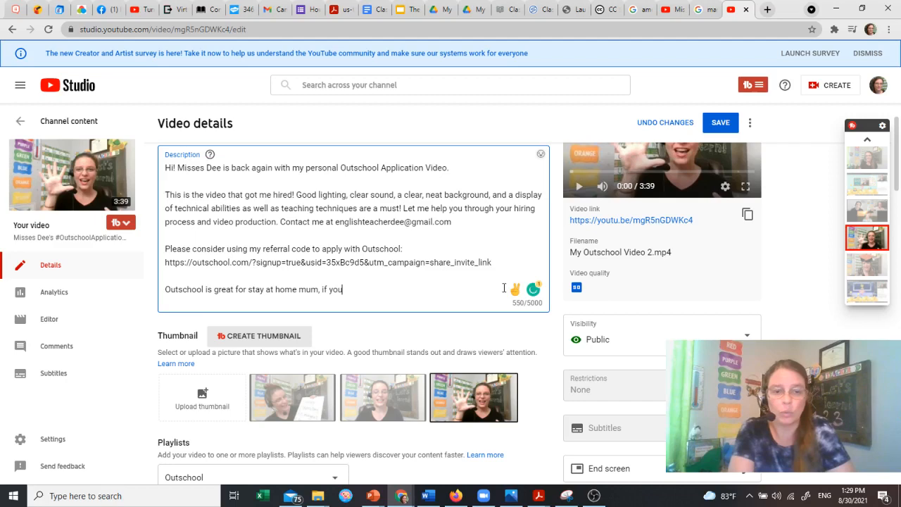
text(want to work)
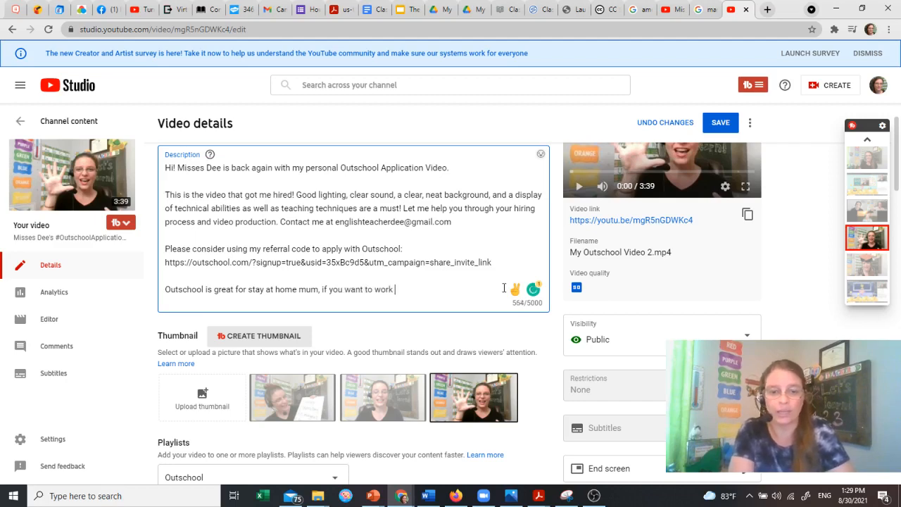
text(at home,)
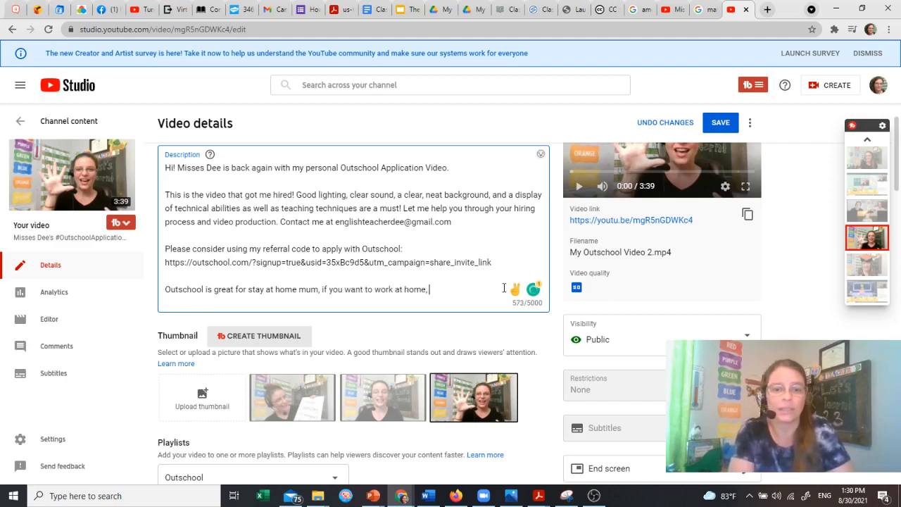
- Finish the paragraph by inviting viewers to become an Outschool teacher today
scroll(down, 3)
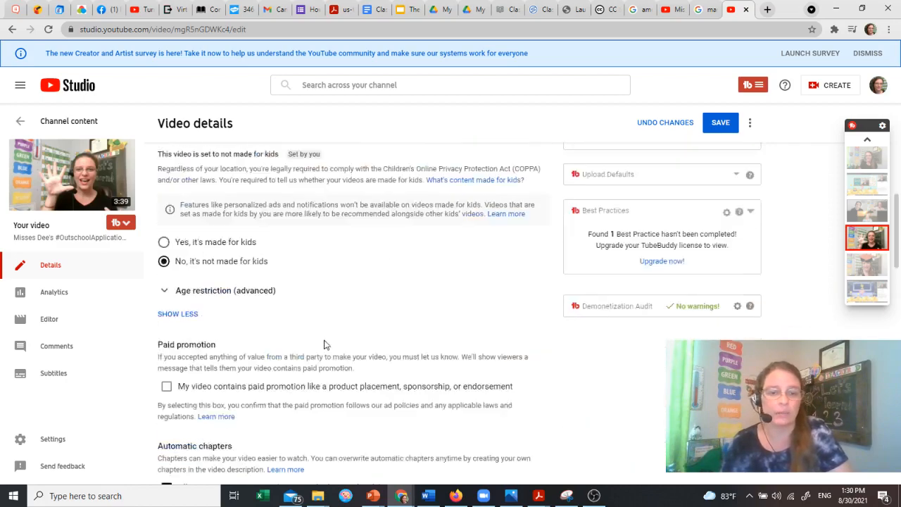
scroll(down, 3)
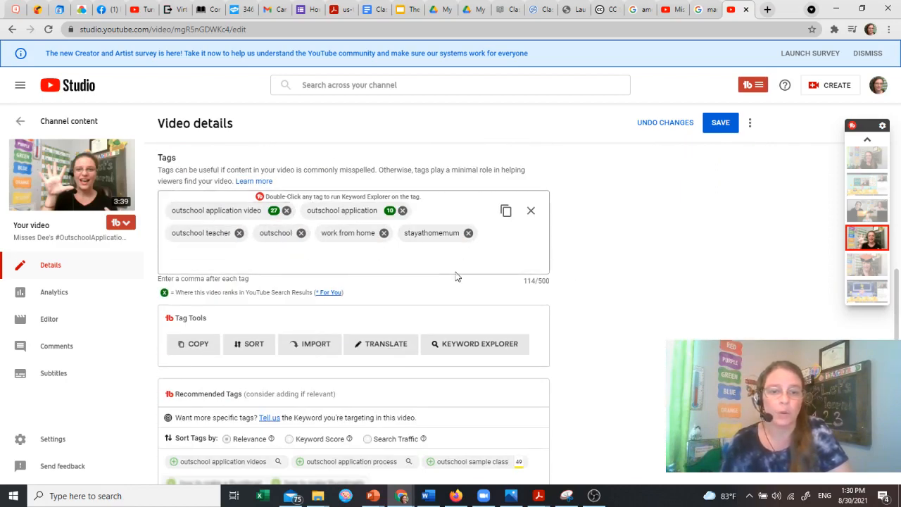
scroll(up, 3)
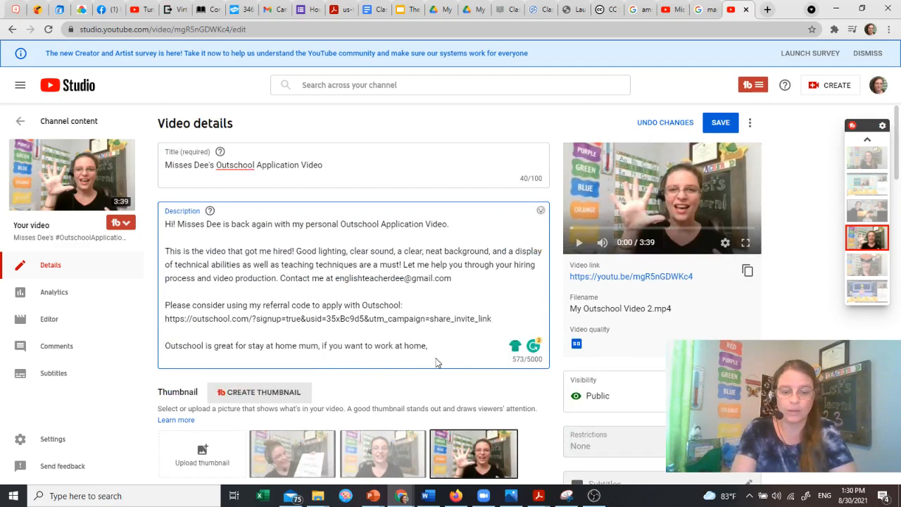
text(or just love to teacher. B)
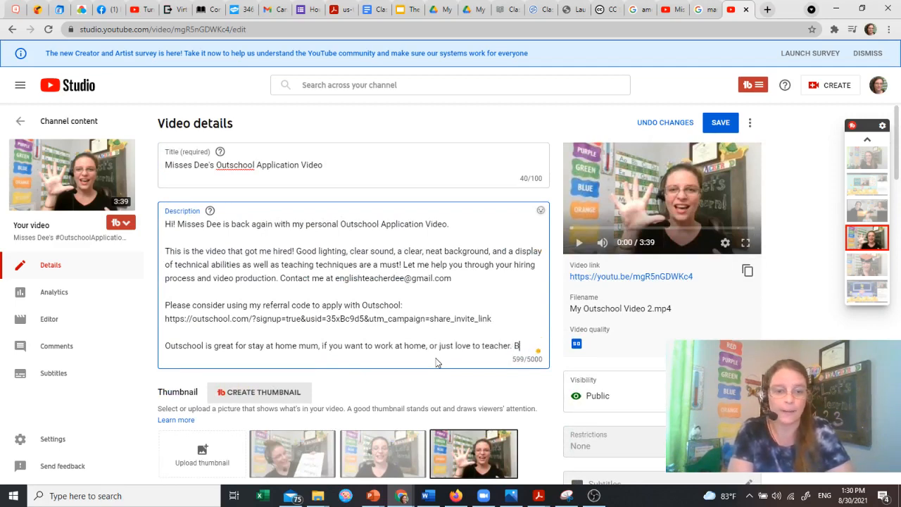
text(ecome an out)
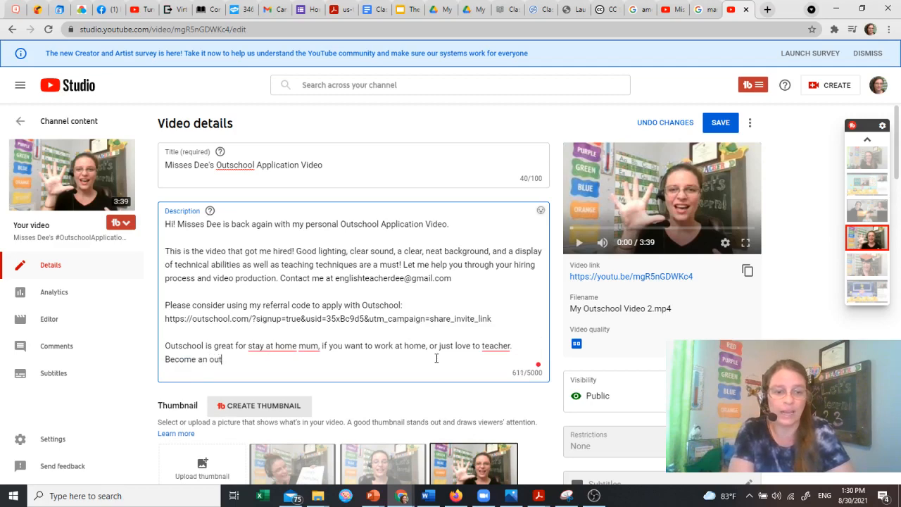
text(Outschool)
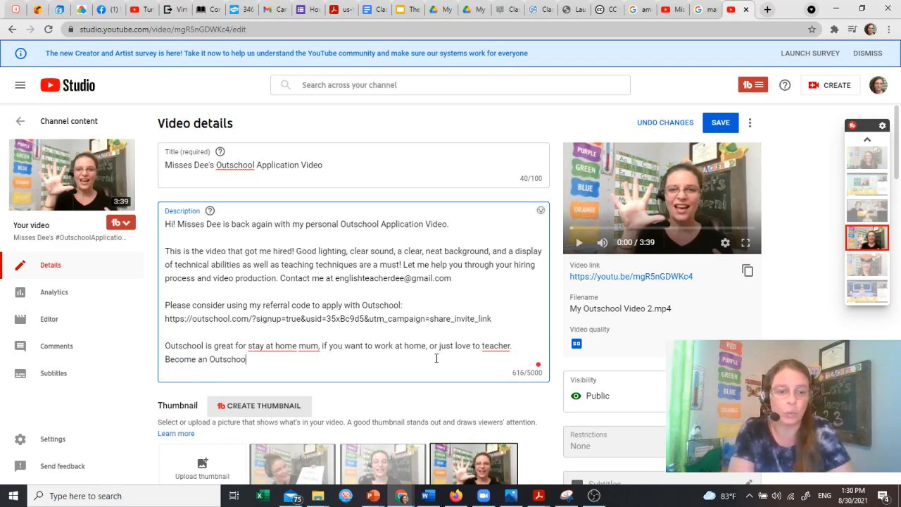
text(teacher)
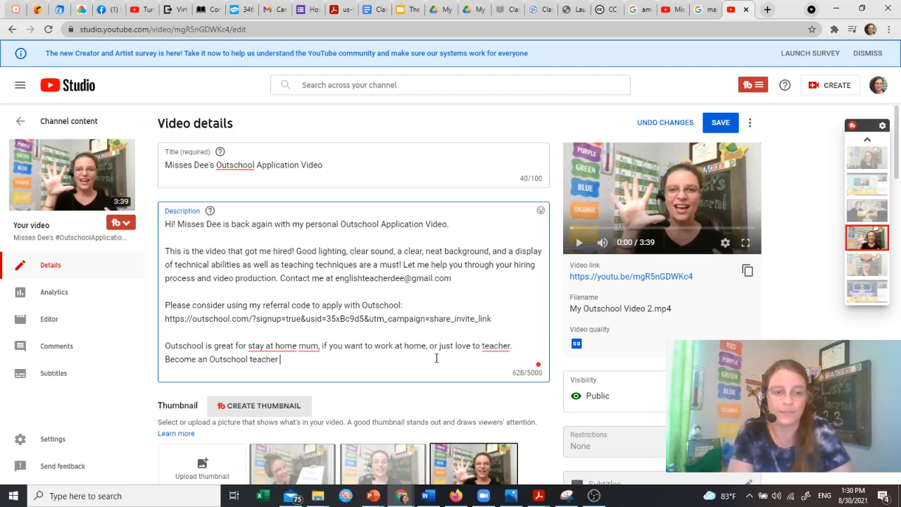
text(today!)
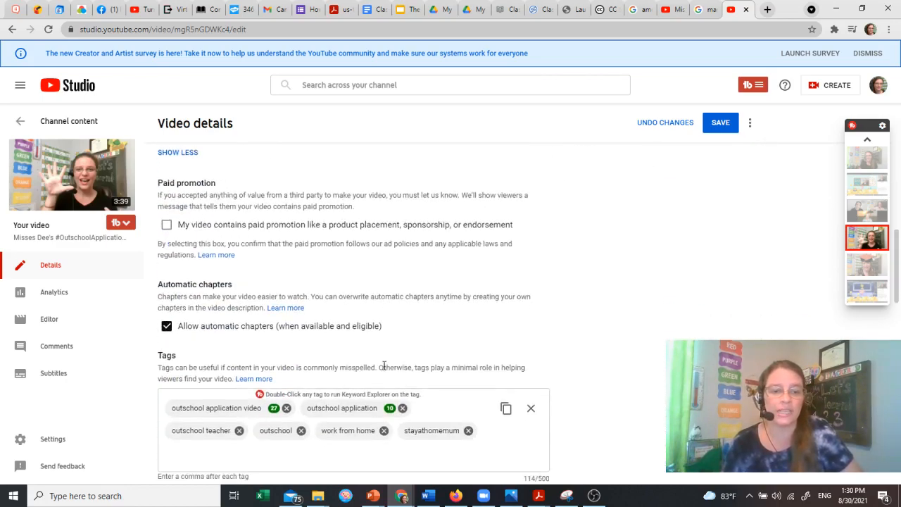
- End the description with 'I will help you with your Outschool application. Just contact me.'
scroll(down, 3)
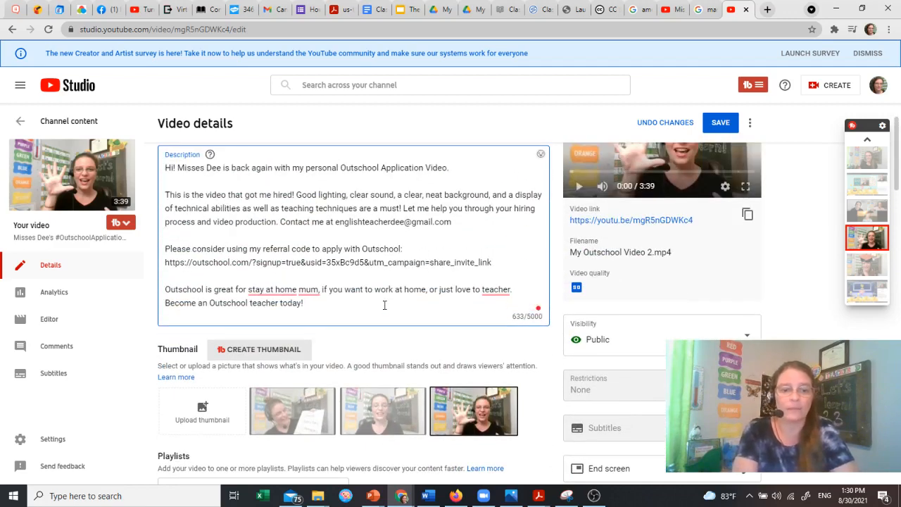
text(I will help you with yo)
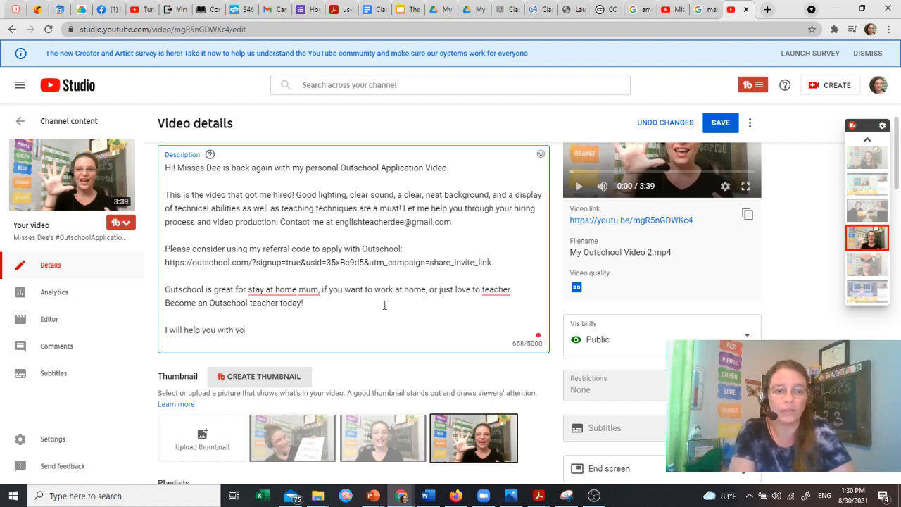
text(ur Outschool)
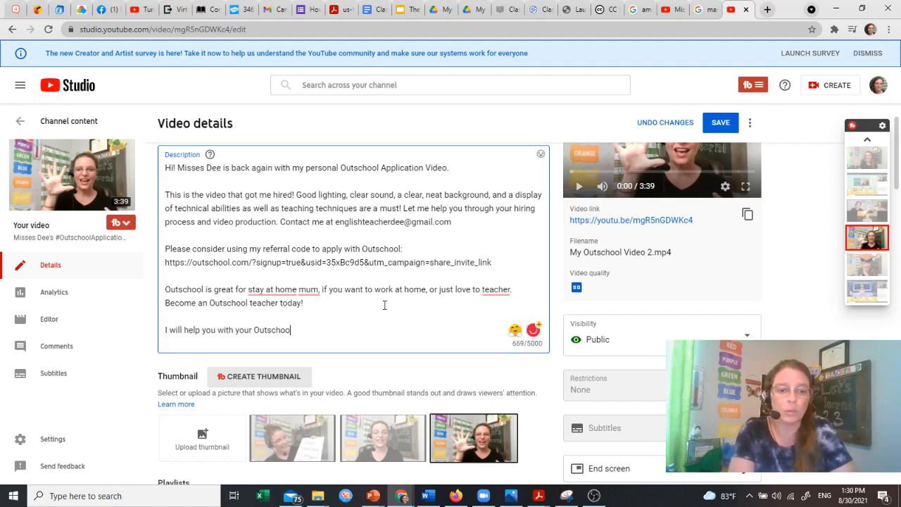
text(application.)
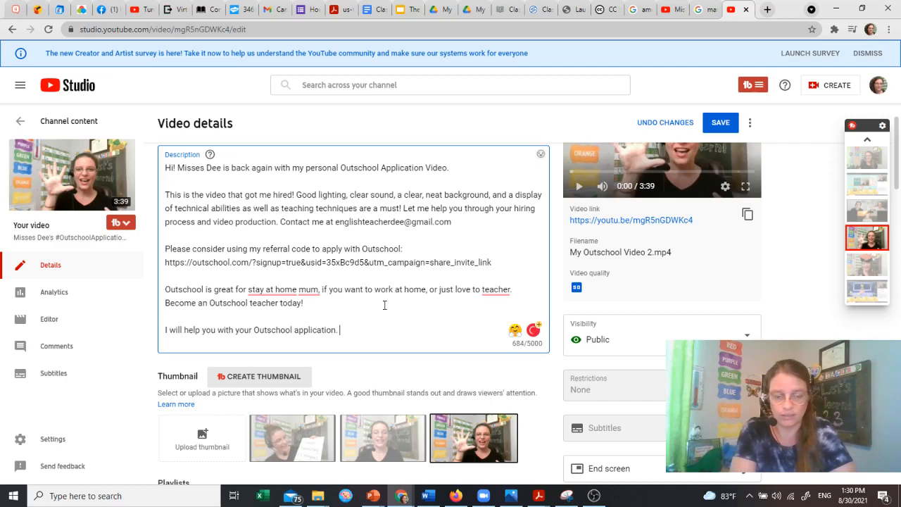
text(Just contact me.)
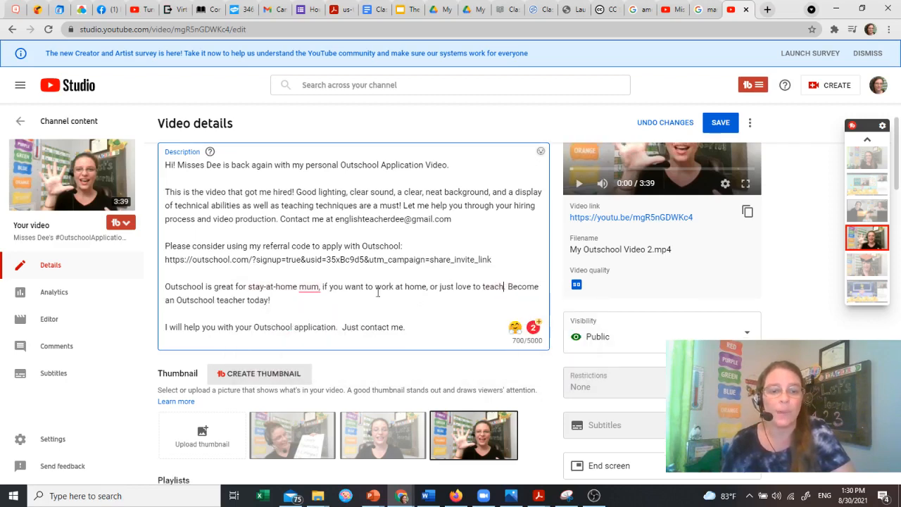
scroll(down, 3)
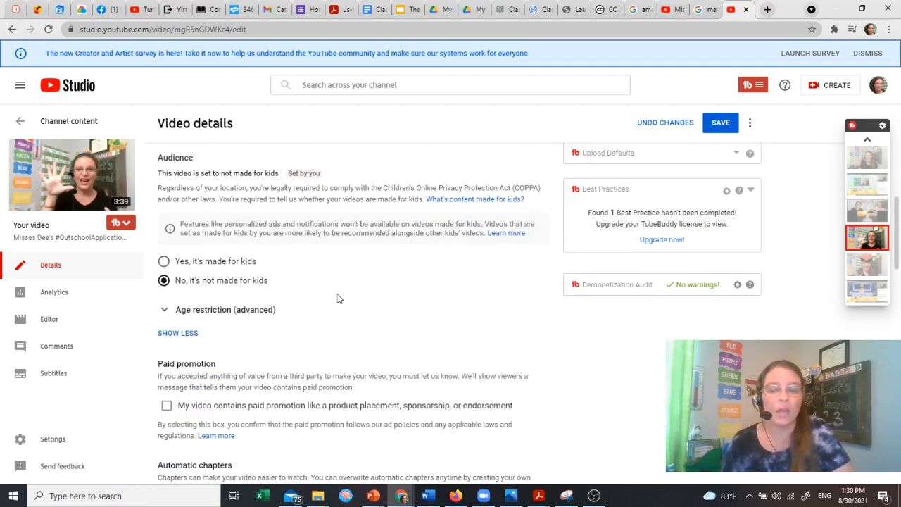
- Add tags ESL, ESL online teaching, Qkids, Qkids teacher and qkids teaching, starting Outschool teacher
scroll(down, 3)
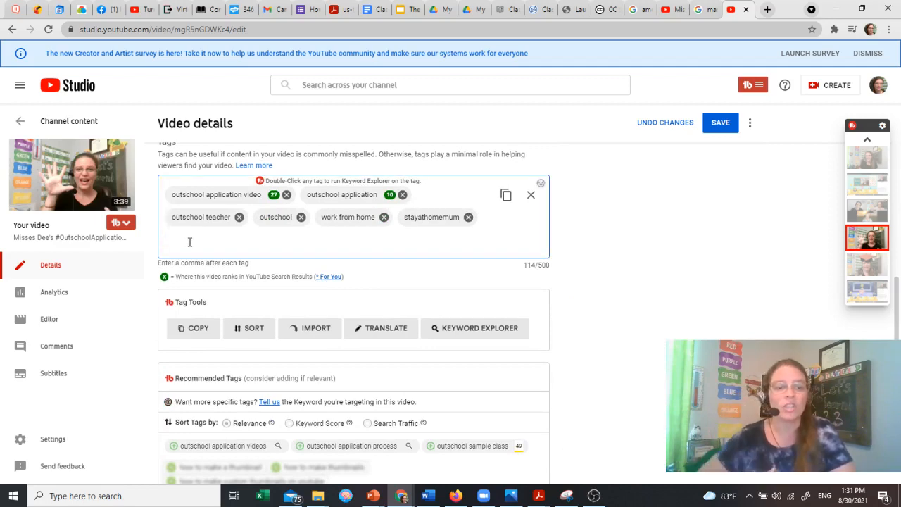
click(190, 241)
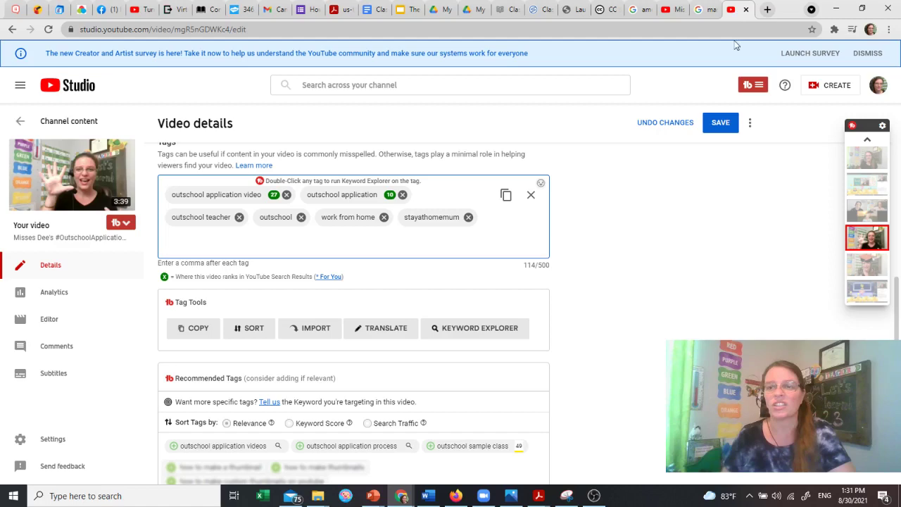
text(ESL)
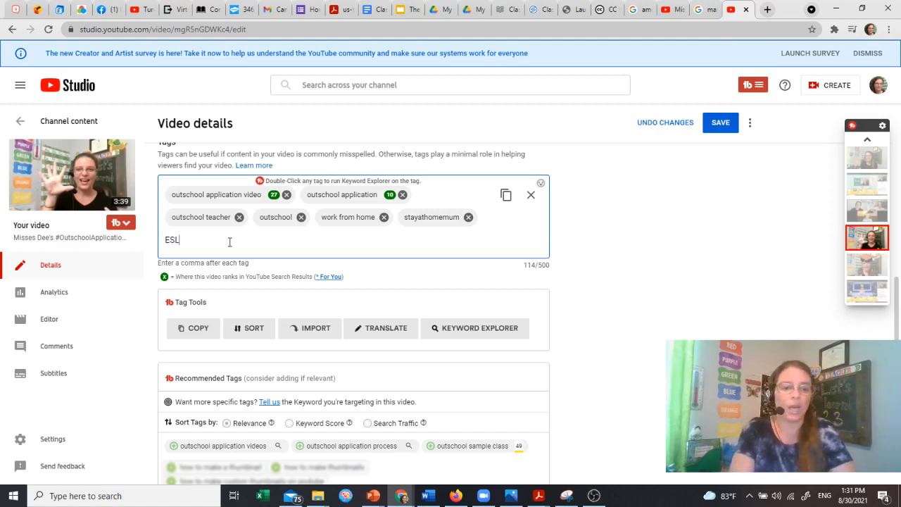
text(ESL, ESL online teaching)
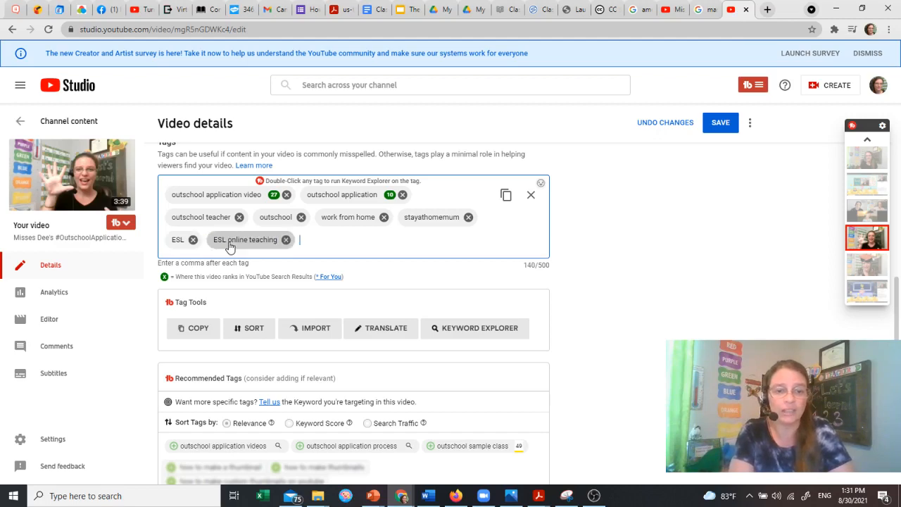
text(Qkids)
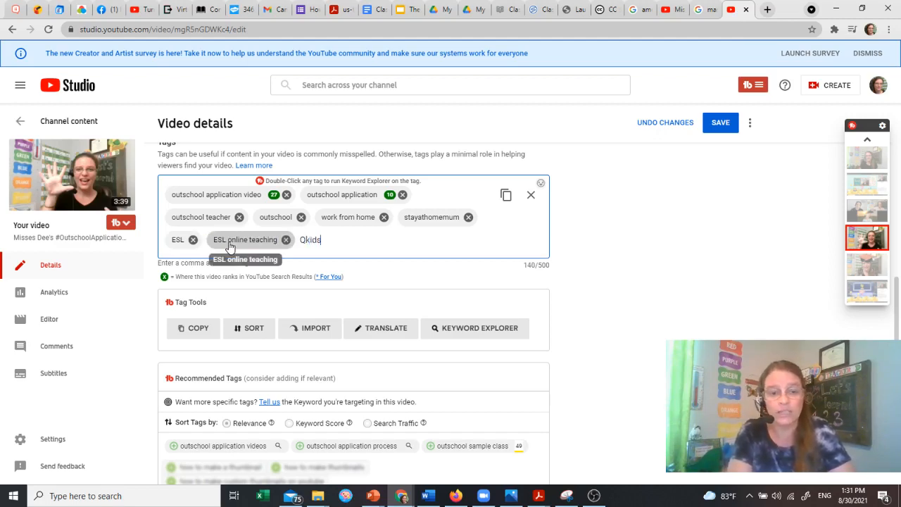
key(Enter)
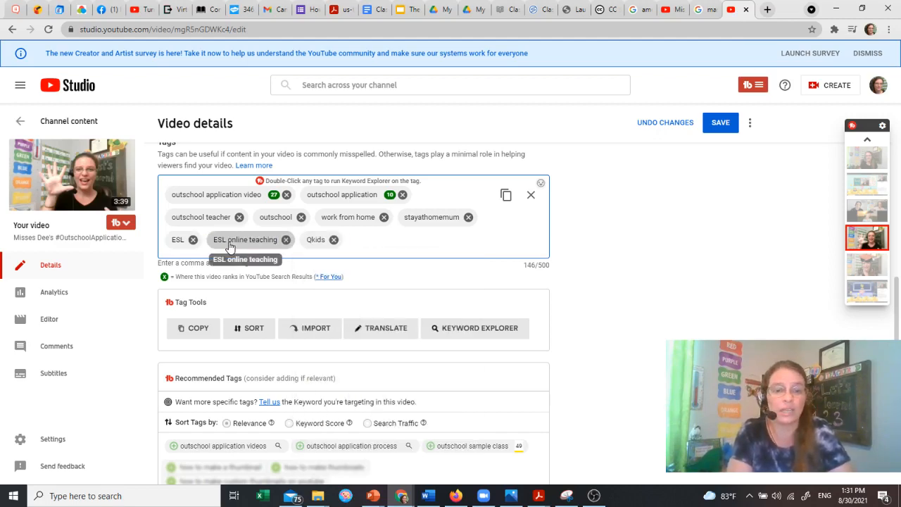
text(Qkids teacher)
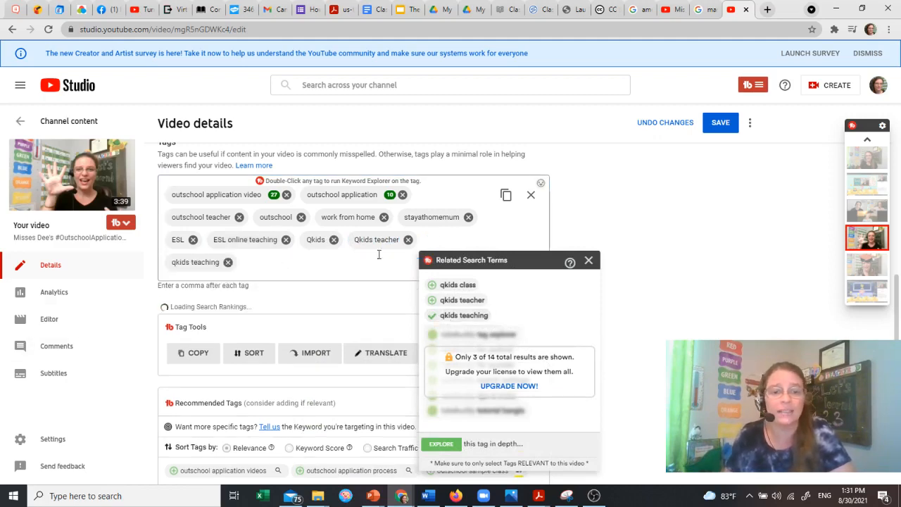
click(588, 260)
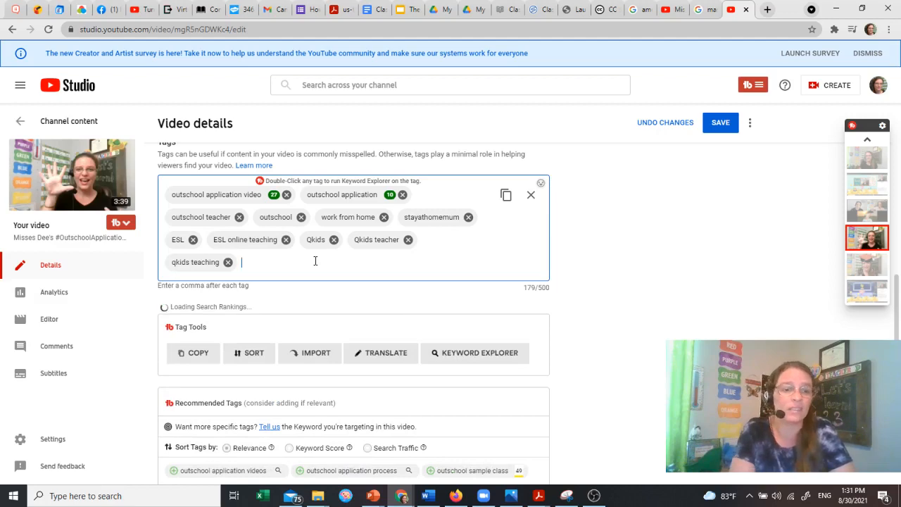
text(Outschool teacher)
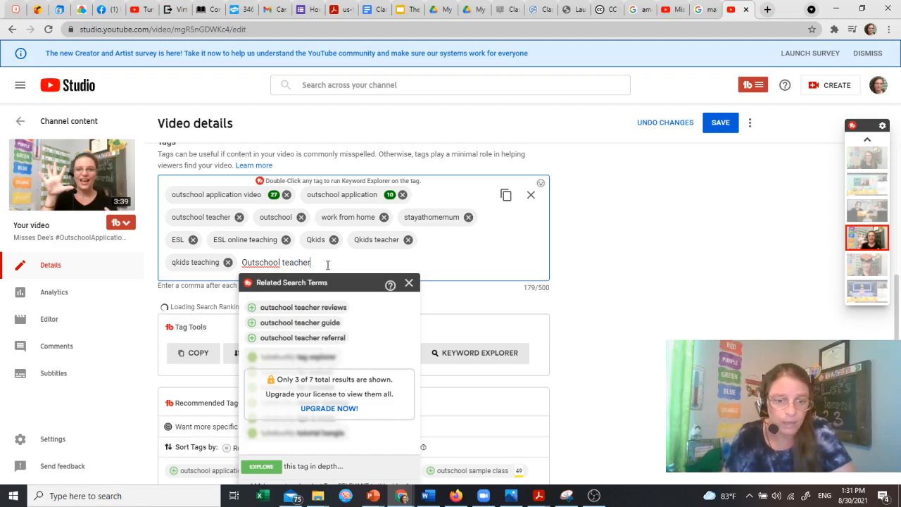
- Delete the duplicate Outschool teacher tag and add the outschool referral tag
click(408, 283)
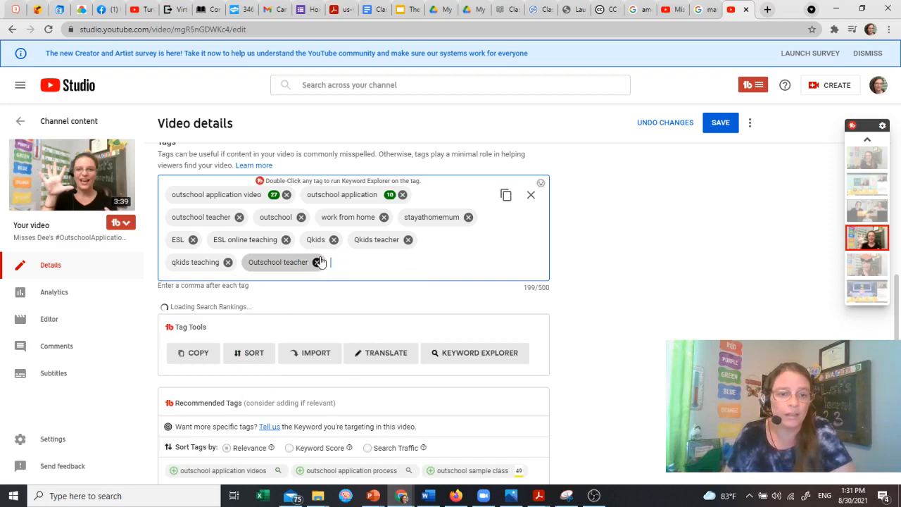
click(316, 262)
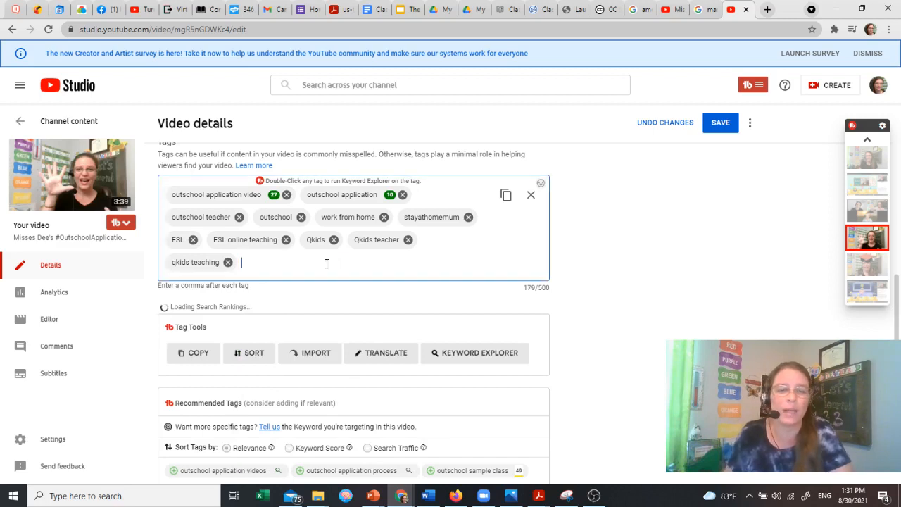
text(Outschool)
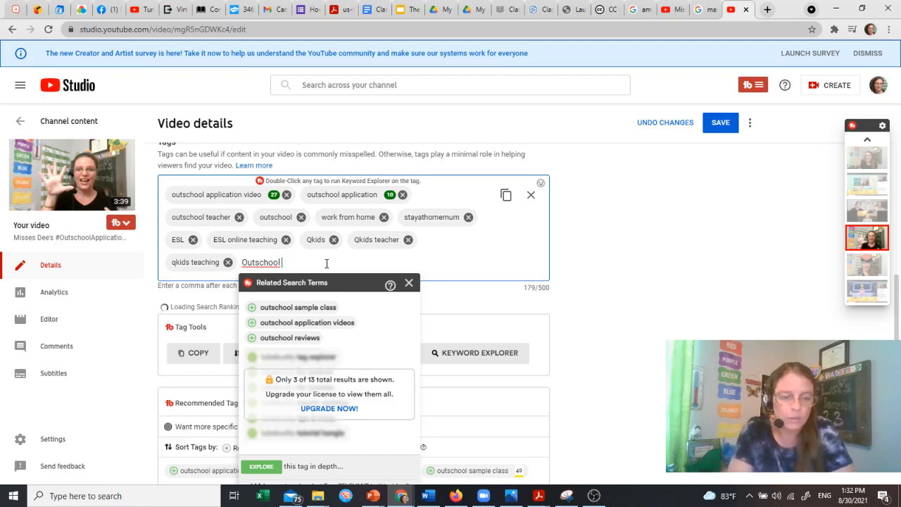
text(reg)
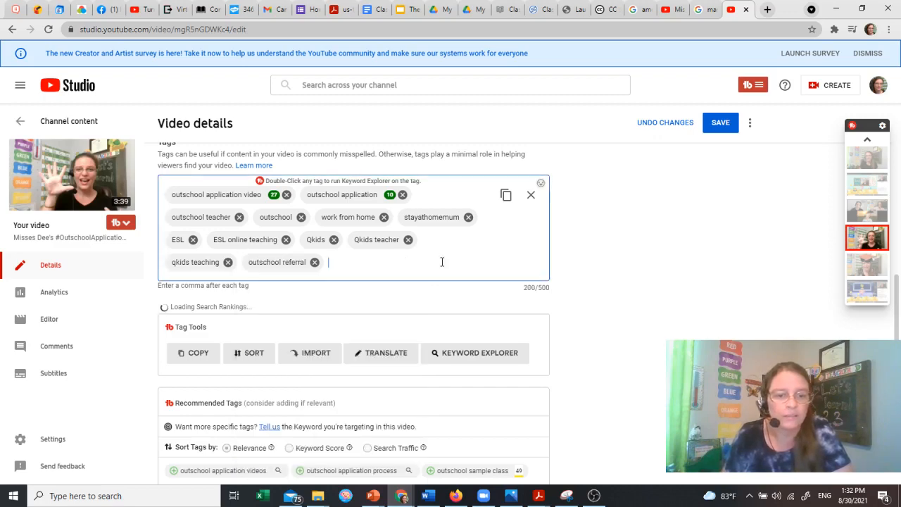
text(outschool)
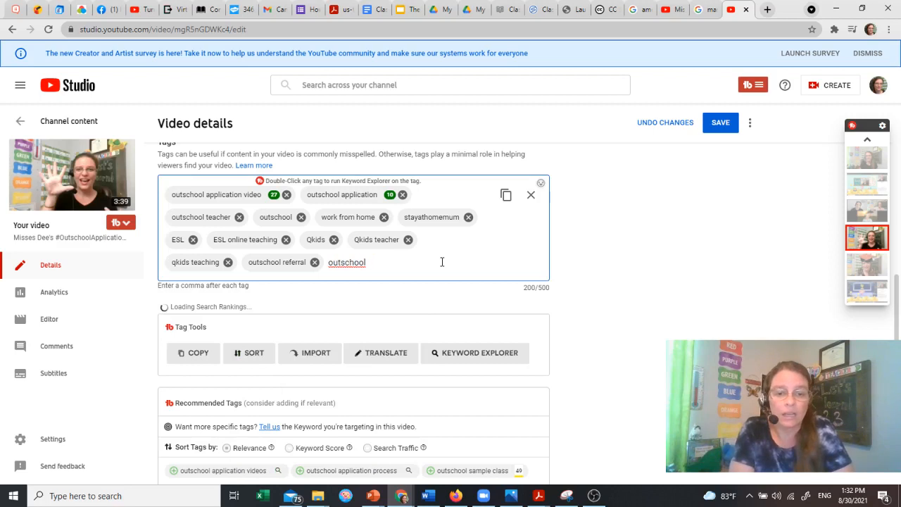
text(refe)
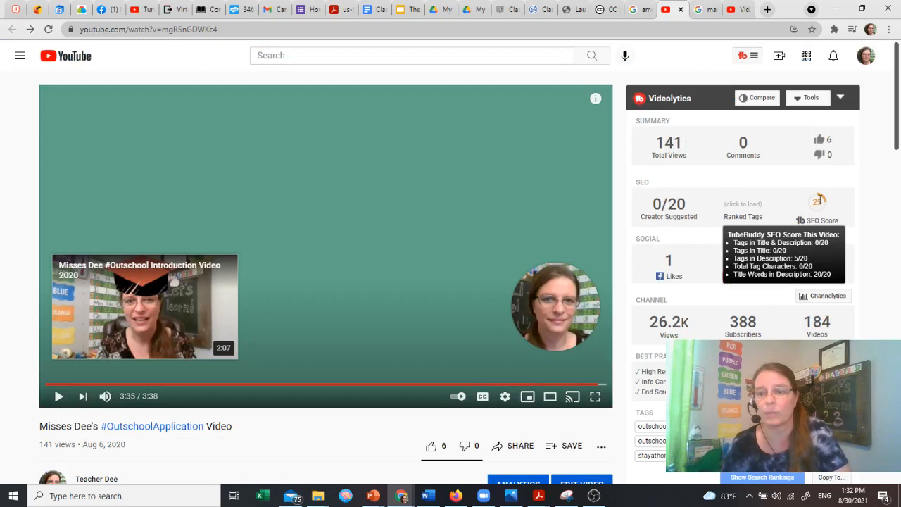
click(581, 483)
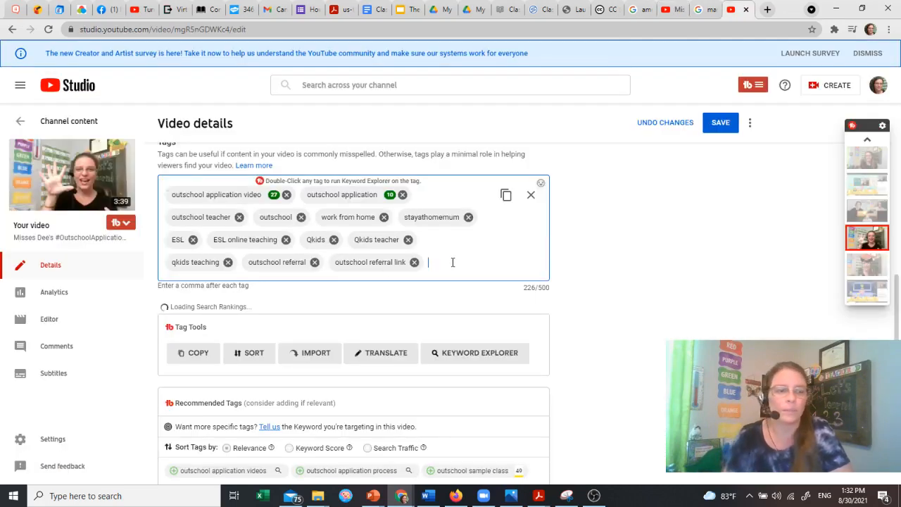
- Tag the video with teaching online, teaching online jobs from home, stay-at-home mum and stay-at-home mom
text(teaching online teaching online jobs from home s)
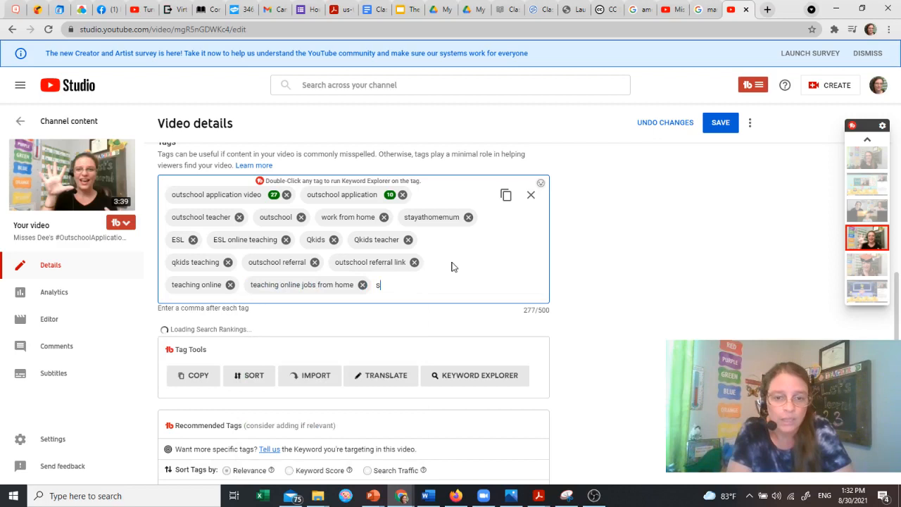
text(tay-)
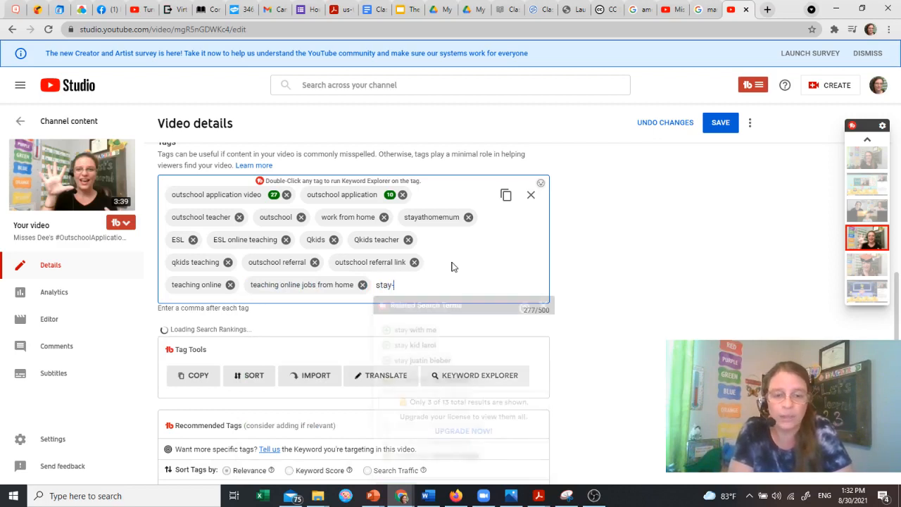
text(-at-)
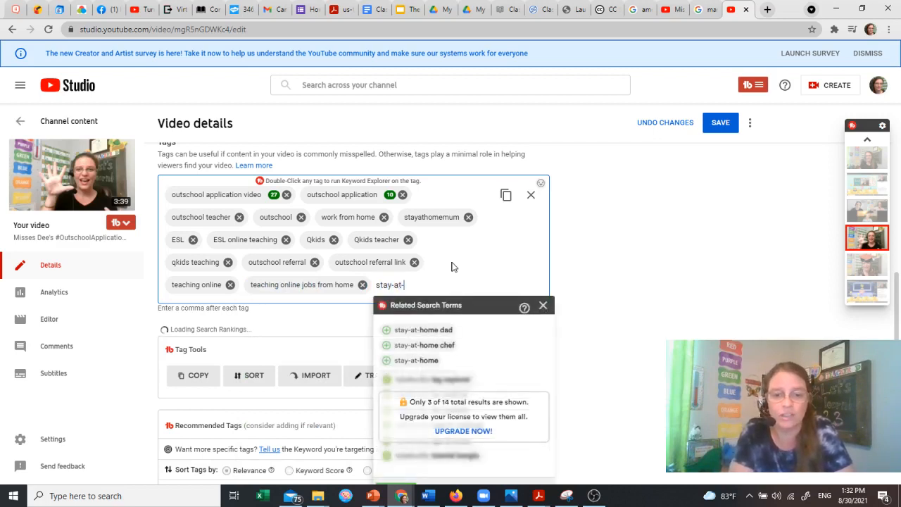
text(home)
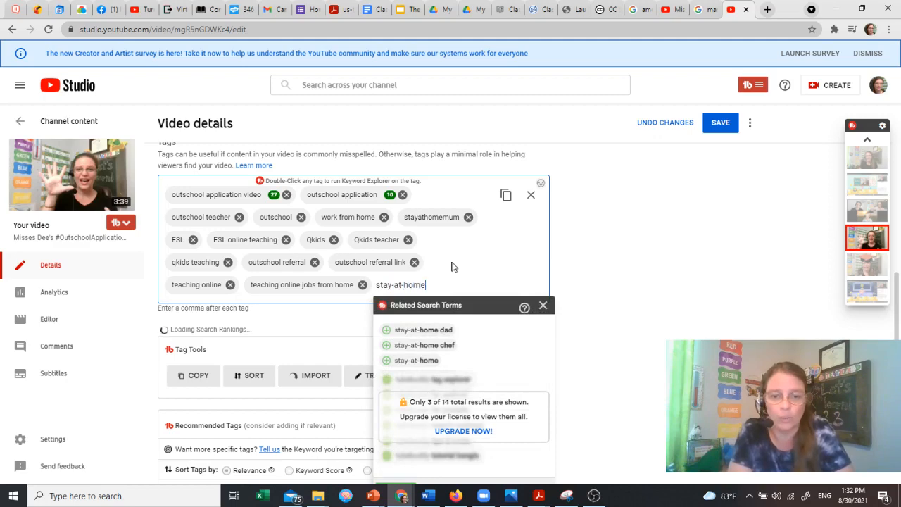
text(mum)
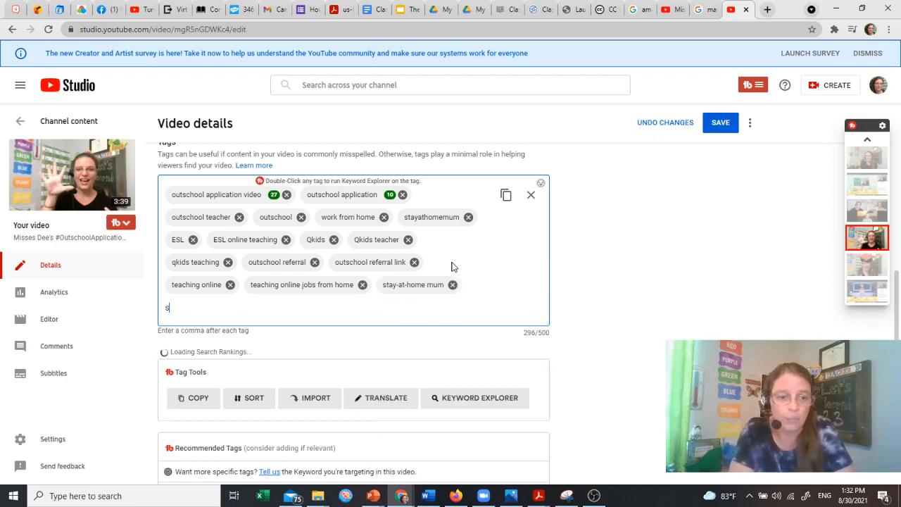
text(tay-at-home mom)
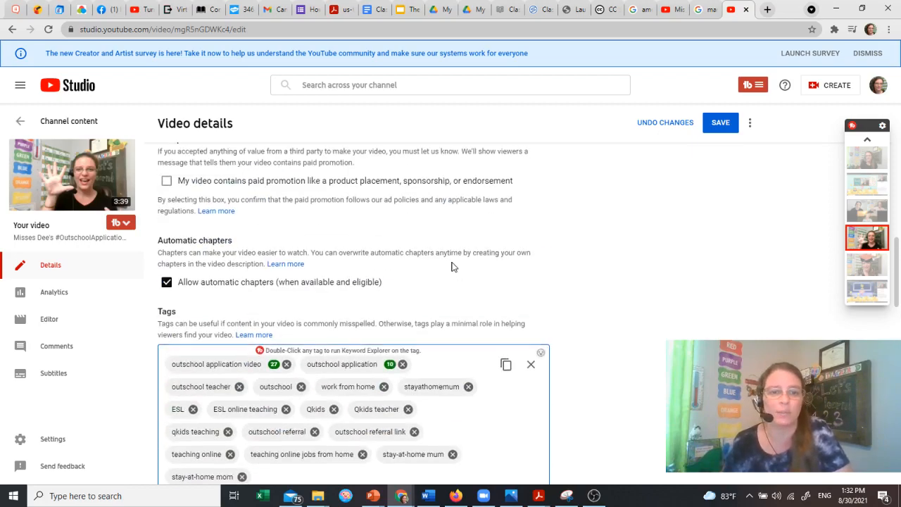
scroll(up, 3)
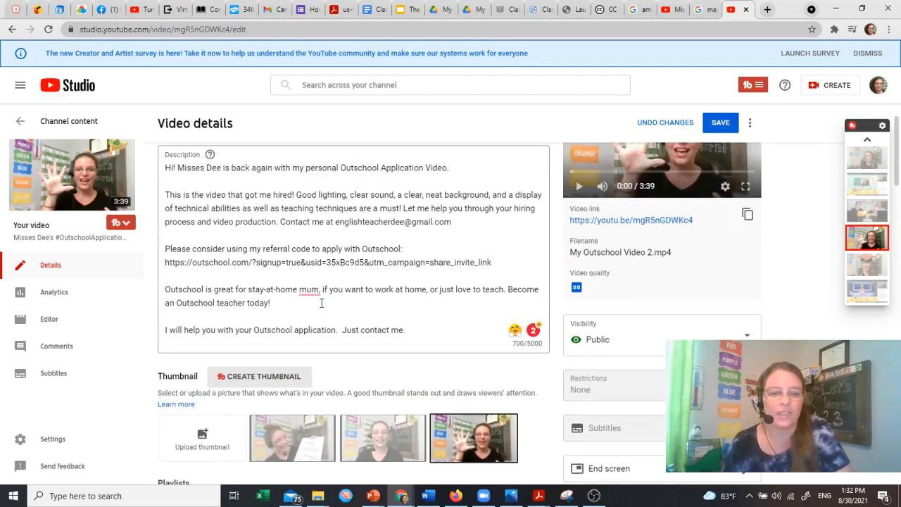
- Replace 'stay-at-home mum,' with 'stay-at-home mom' in the description's Outschool paragraph
click(301, 290)
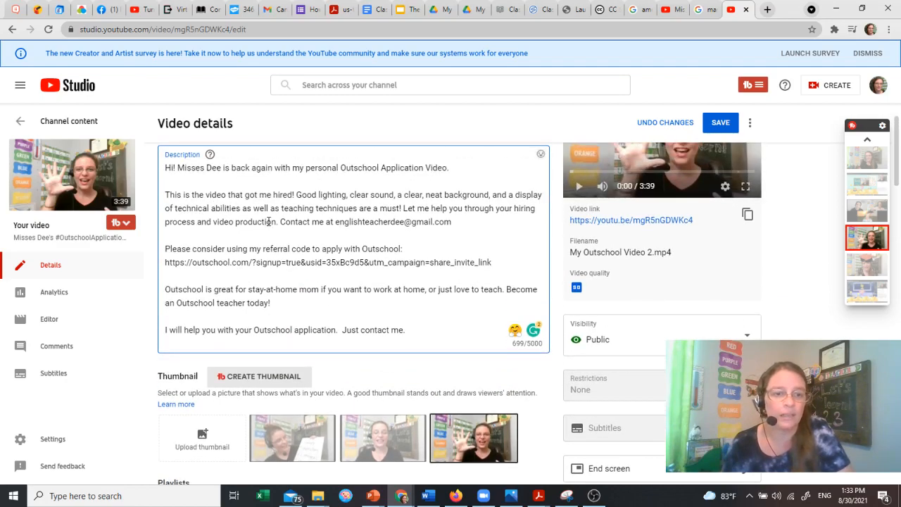
scroll(down, 3)
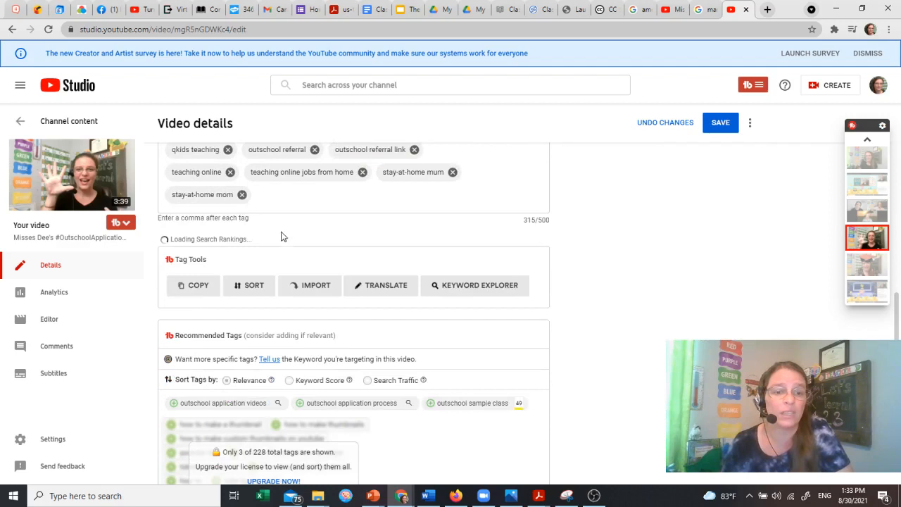
- Add the tag 'how to make a good application video' and confirm its 100/100 keyword score
text(how to make a good)
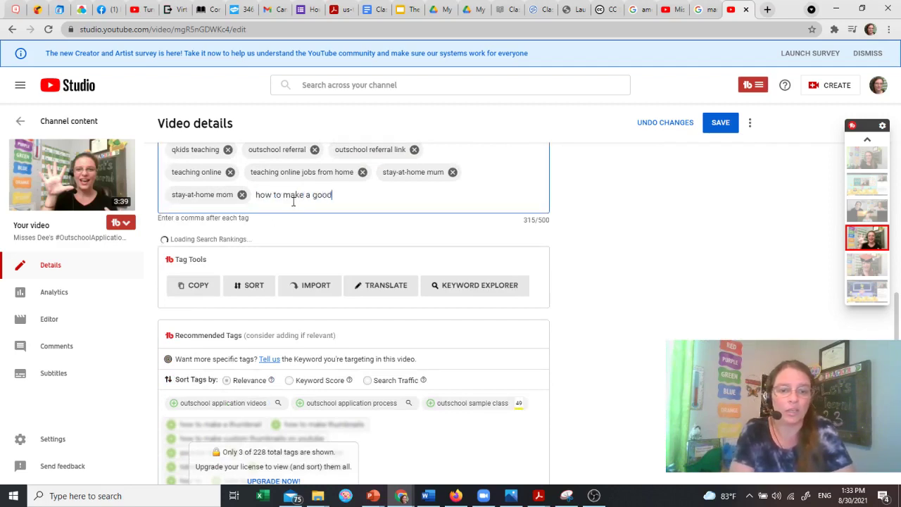
text(application video)
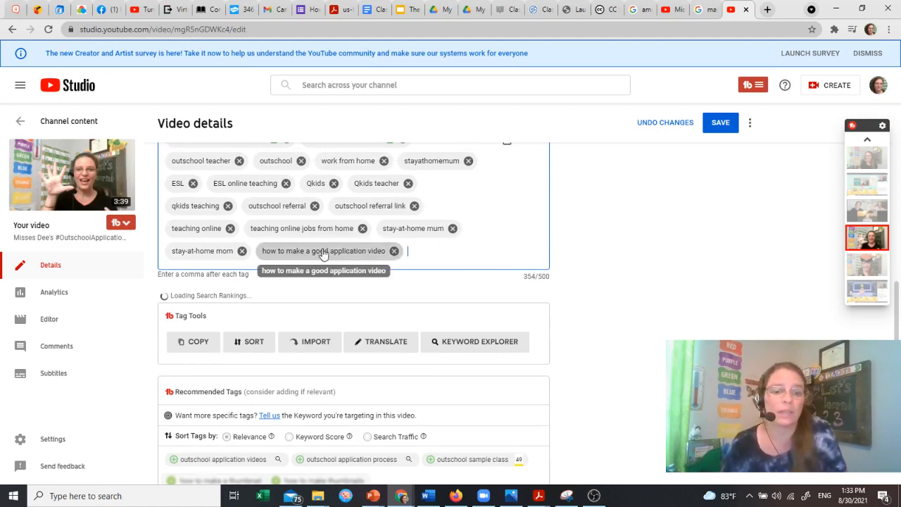
click(474, 342)
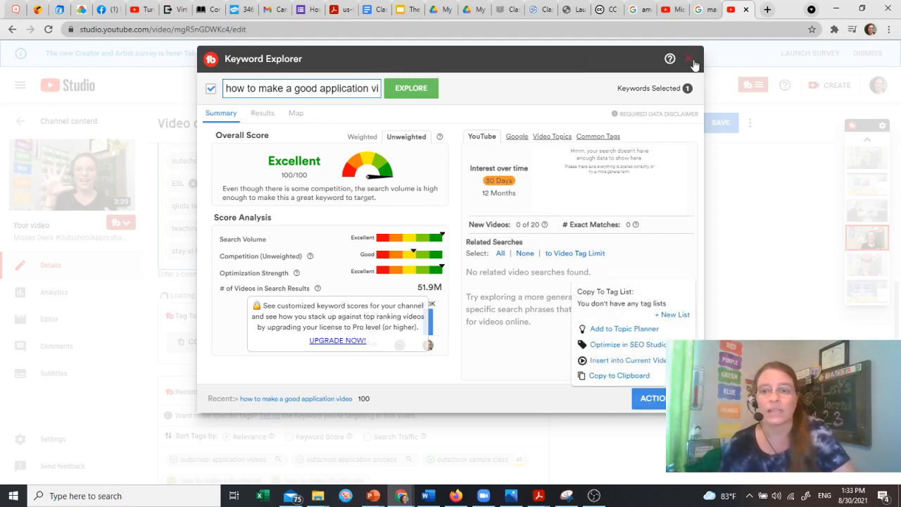
click(688, 59)
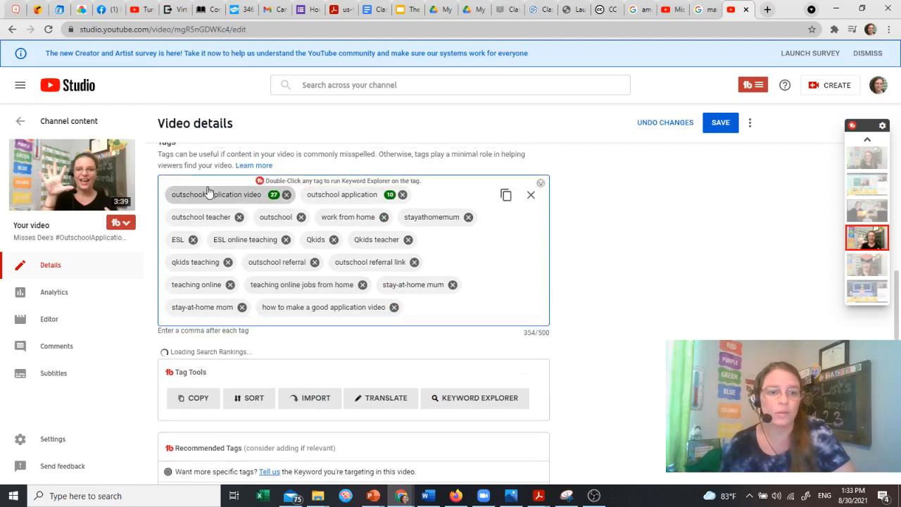
double_click(218, 194)
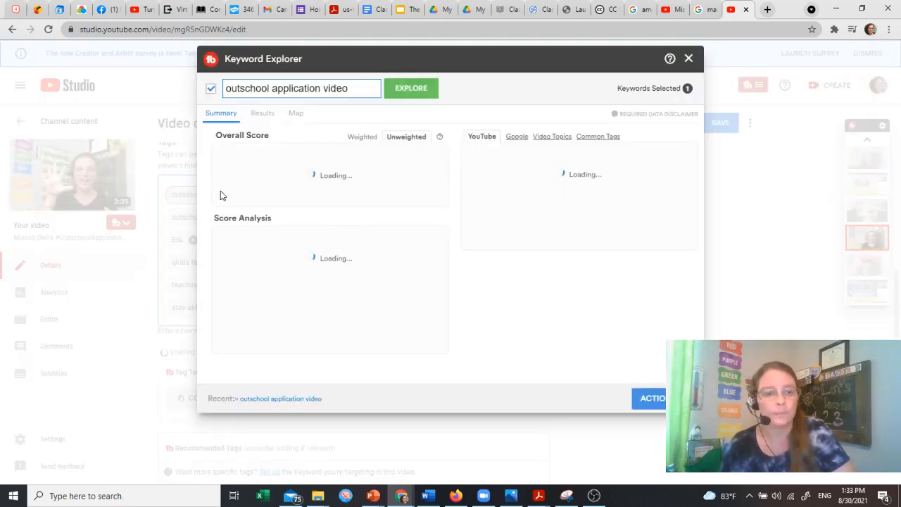
click(410, 88)
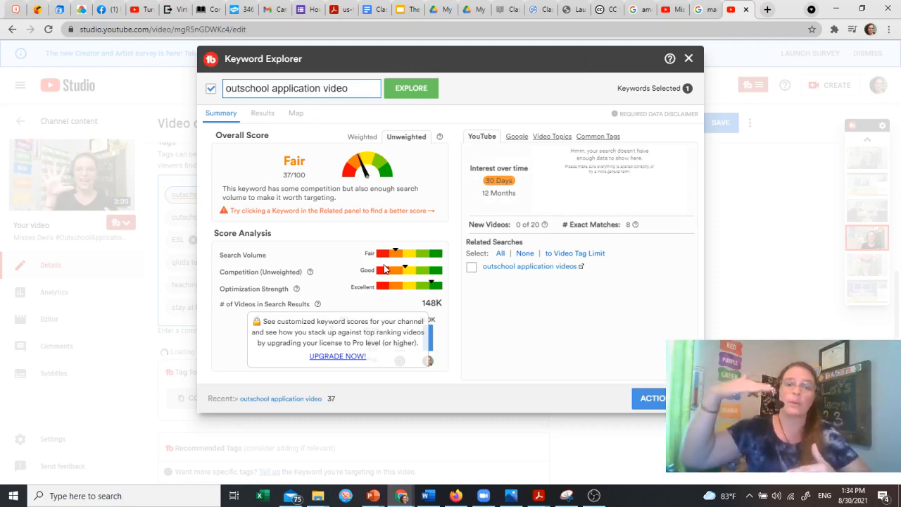
click(652, 398)
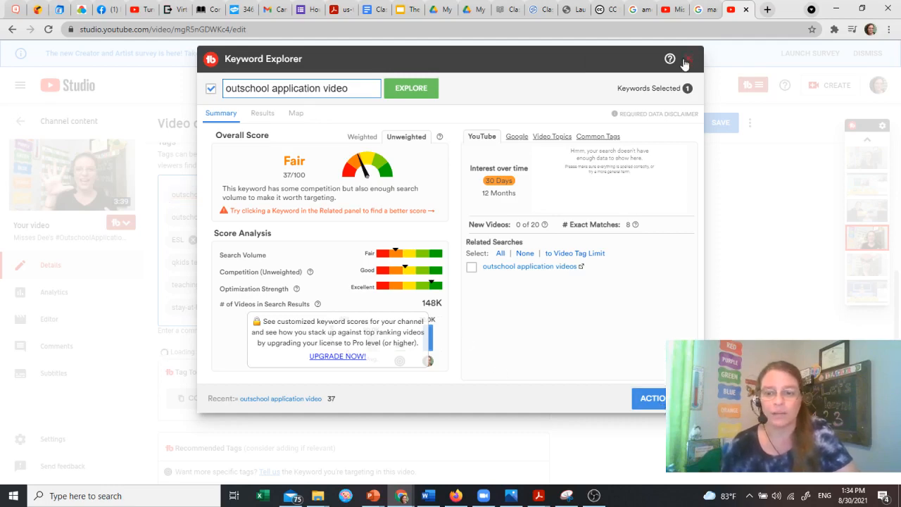
click(693, 58)
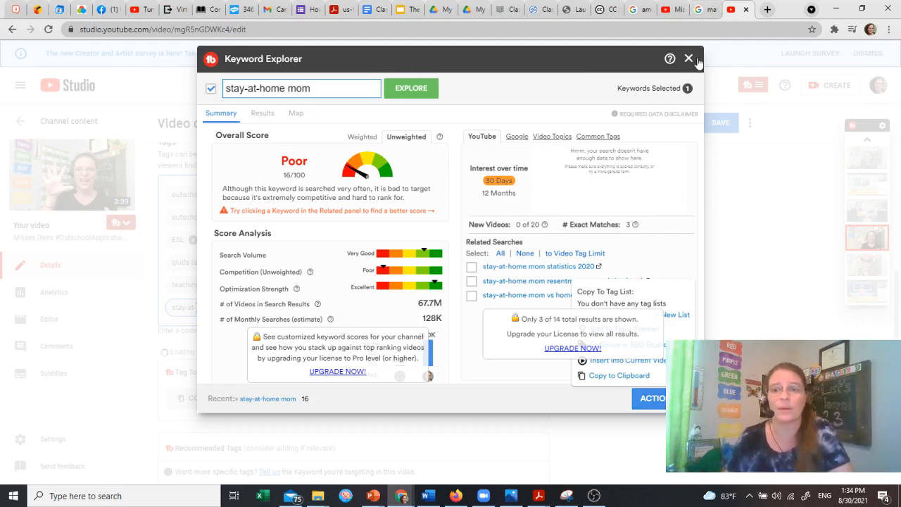
click(686, 58)
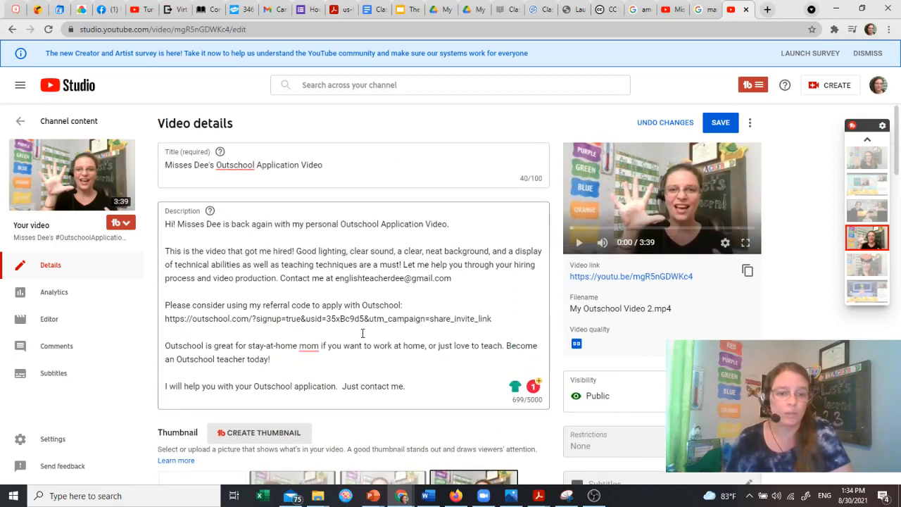
- Check the writing suggestion for 'mom', then add the 'stay-at-home moms' tag
click(307, 345)
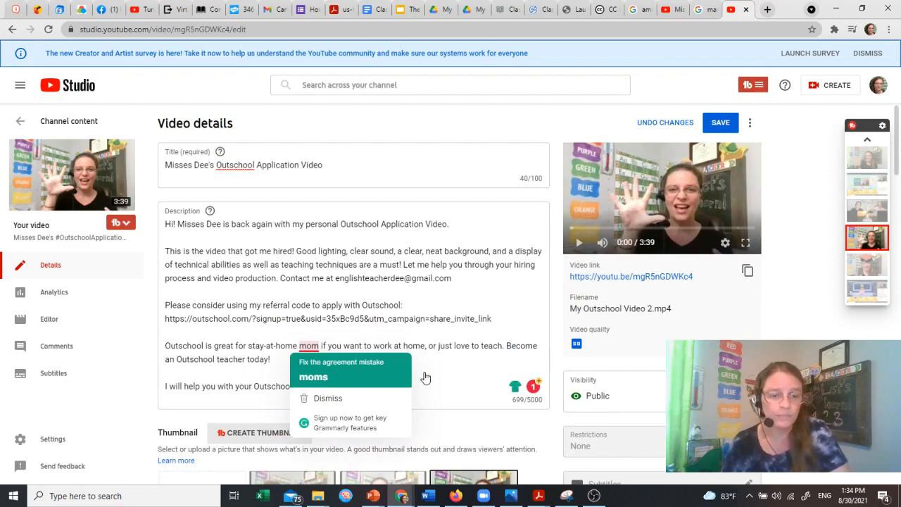
scroll(down, 3)
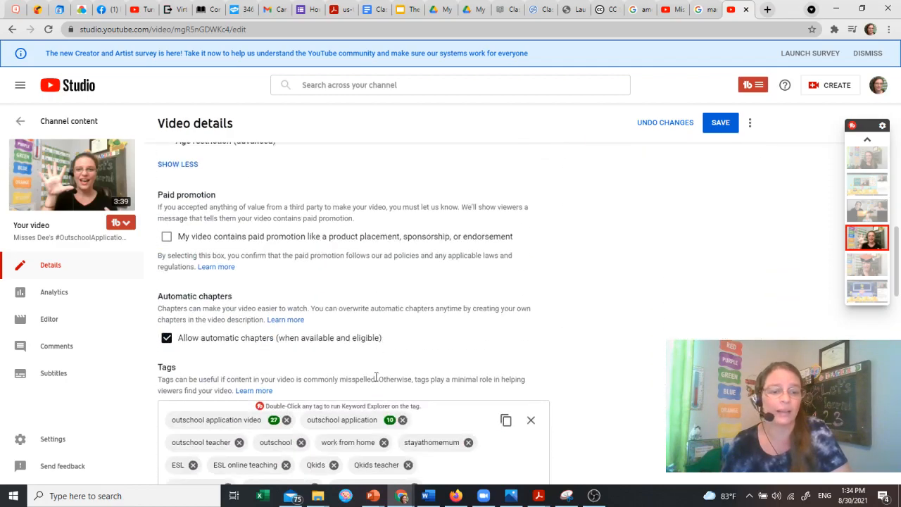
scroll(down, 3)
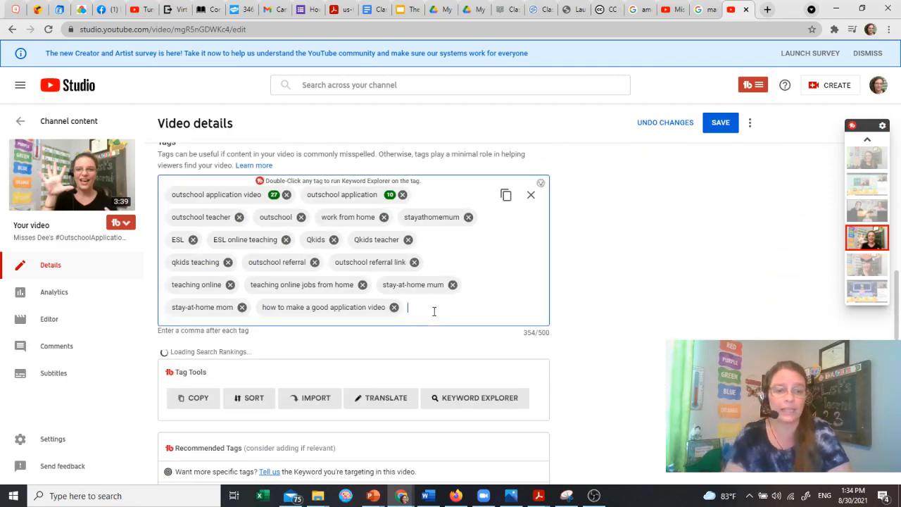
text(stay)
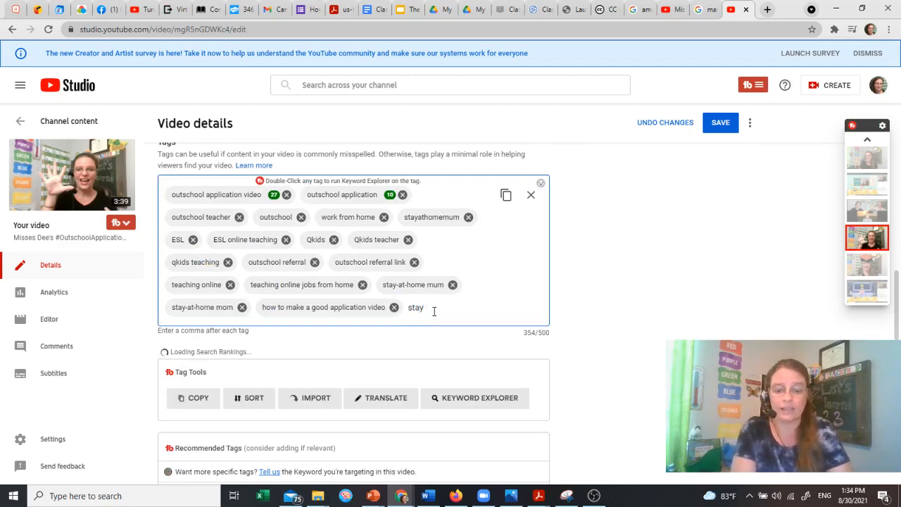
text(-at-home mom)
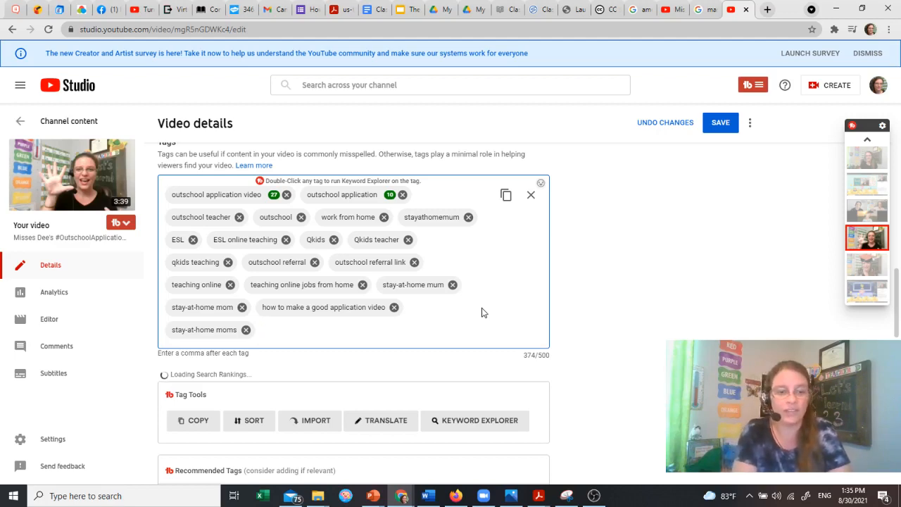
text(stay-at)
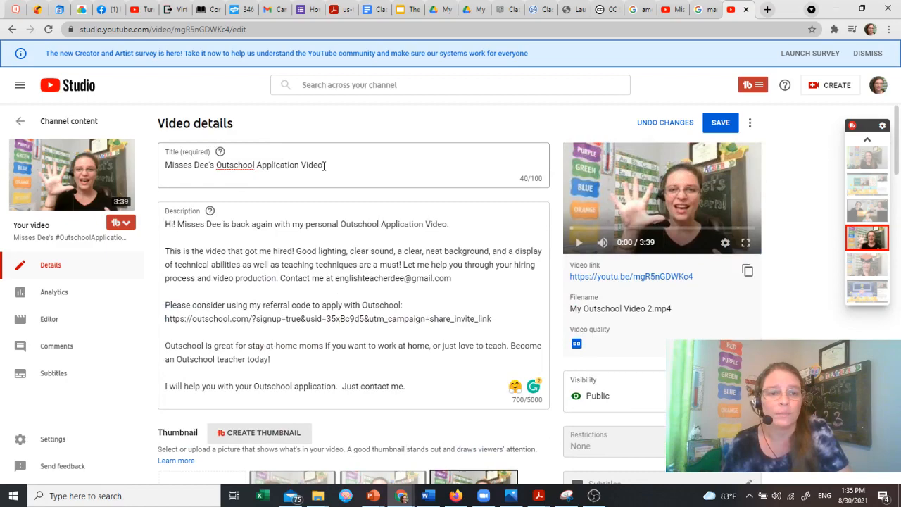
scroll(down, 3)
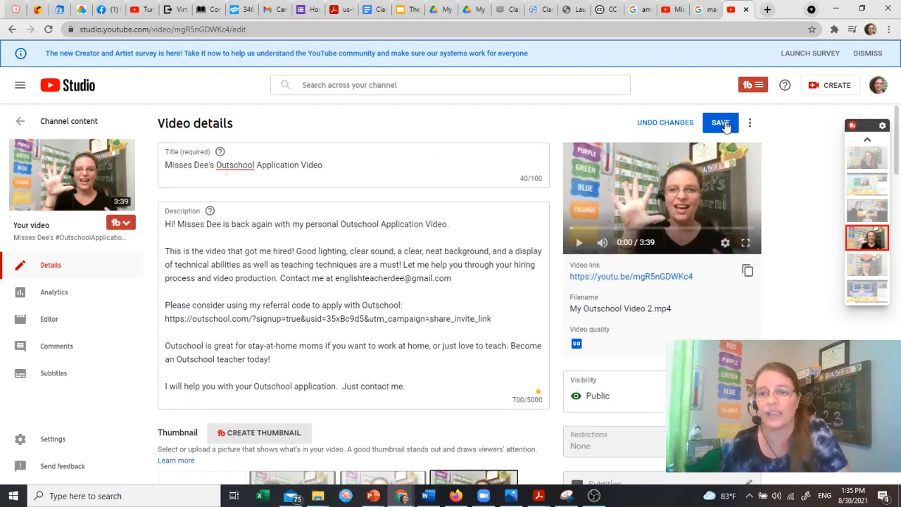
- Save the new tag, review the watch page's SEO score of 50, and return to editing
click(720, 122)
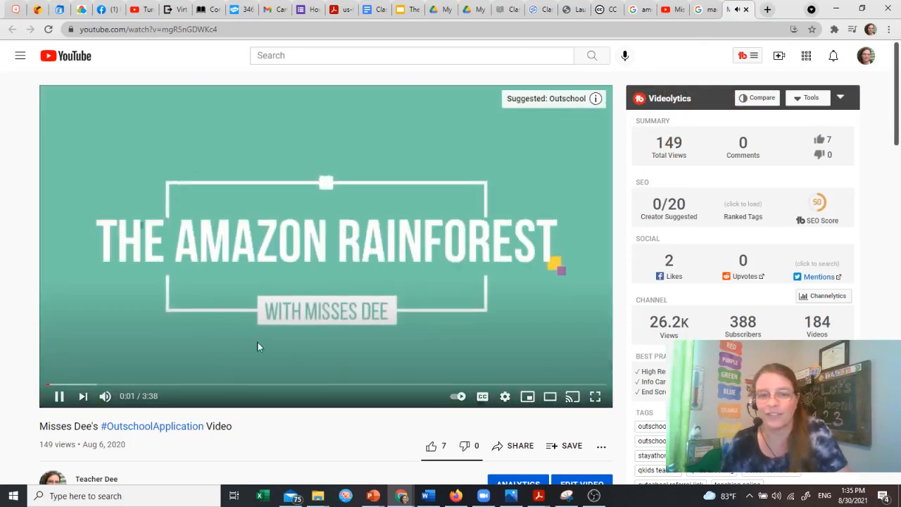
mouse_move(818, 202)
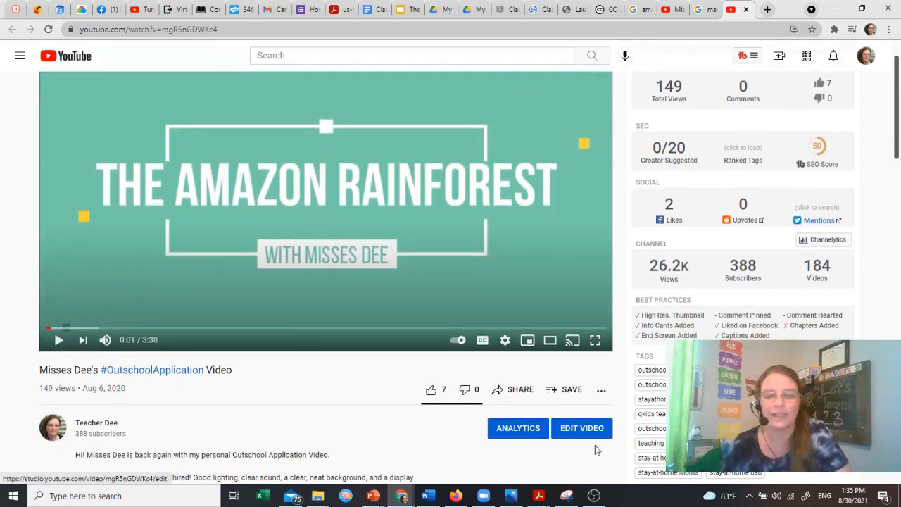
click(582, 428)
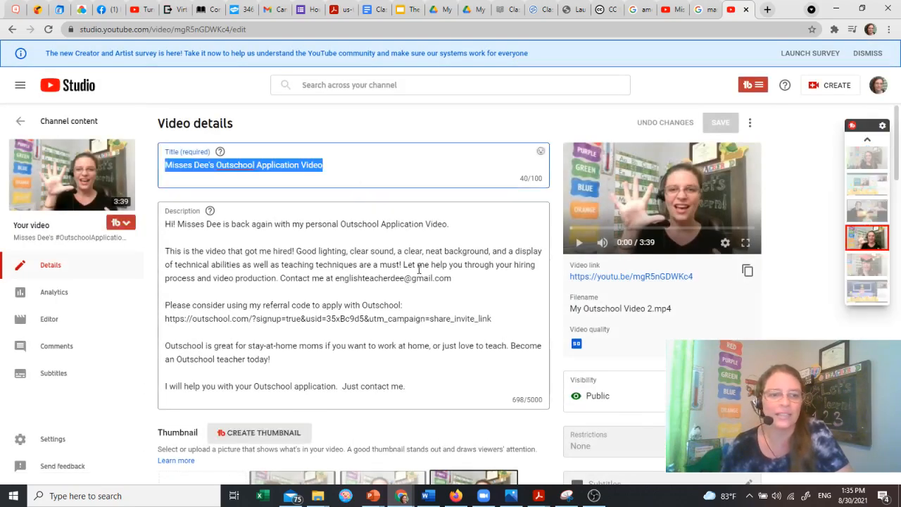
- Add tags stay-at-home dad, Misses Dee and Teacher Dee; note '(also known as Teacher Dee)' in the description
text(Mis)
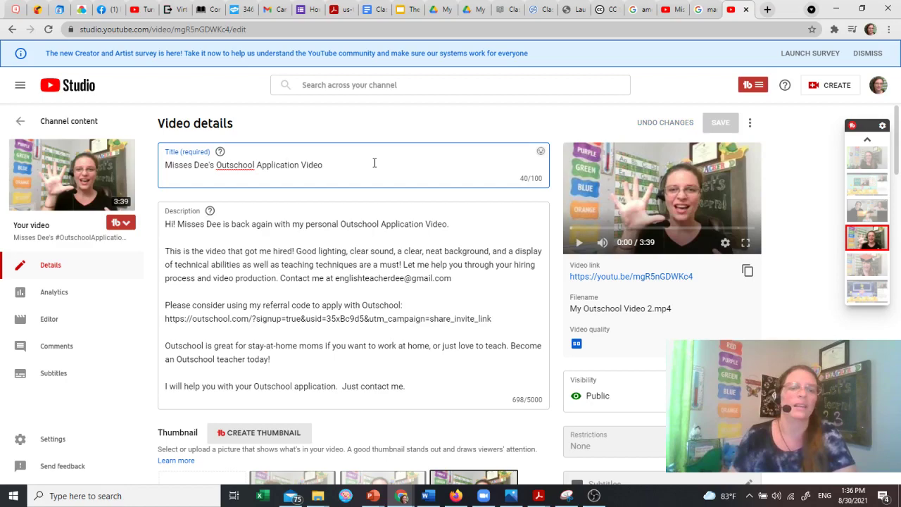
scroll(down, 3)
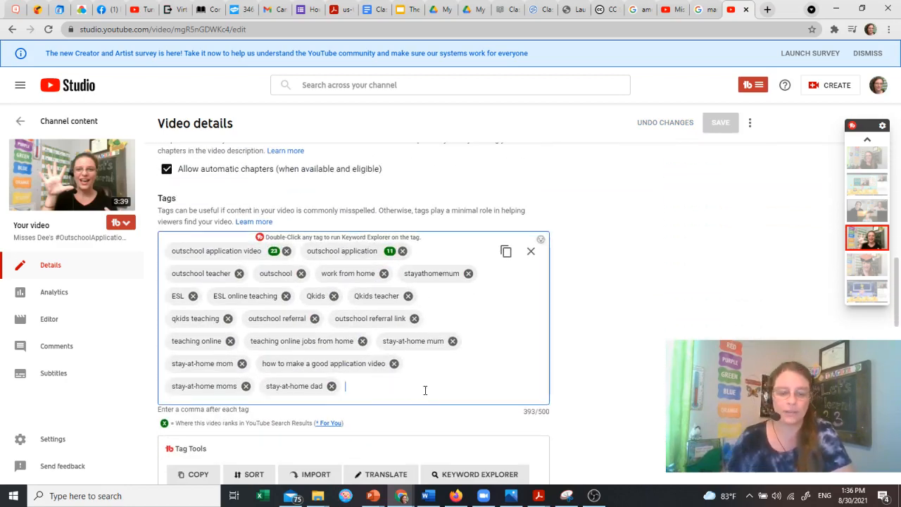
text(Misses Dee)
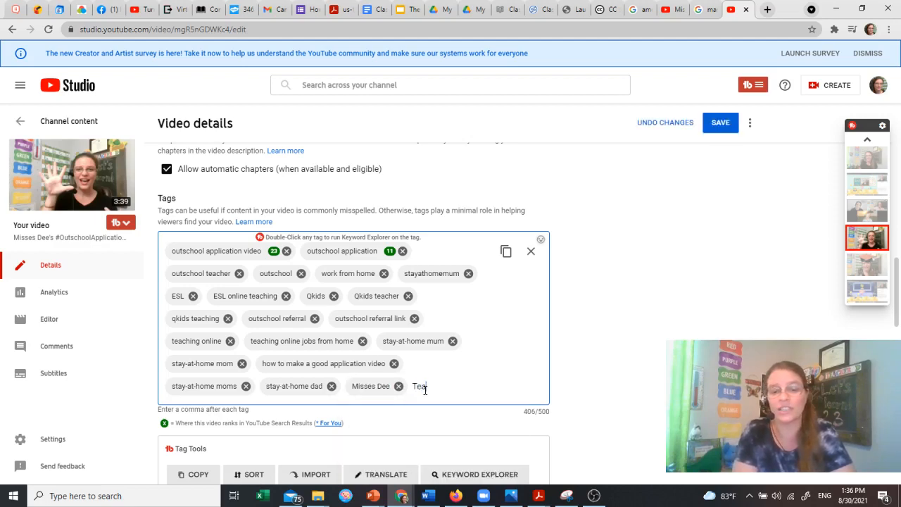
text(Teacher Dee)
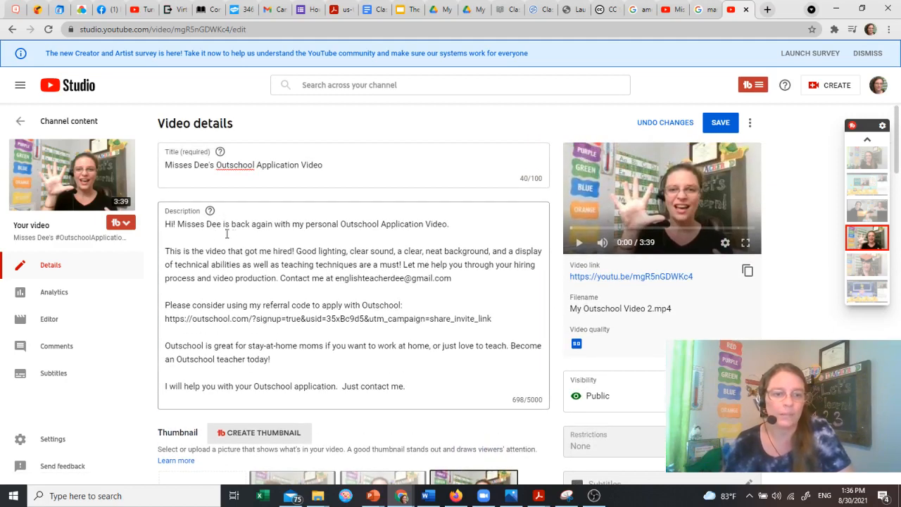
text((also known as)
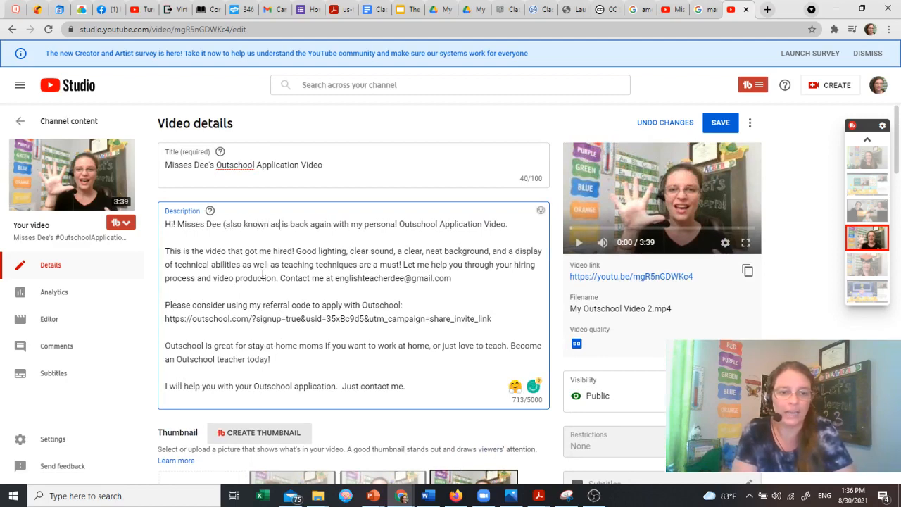
text(Teacehr Dee)
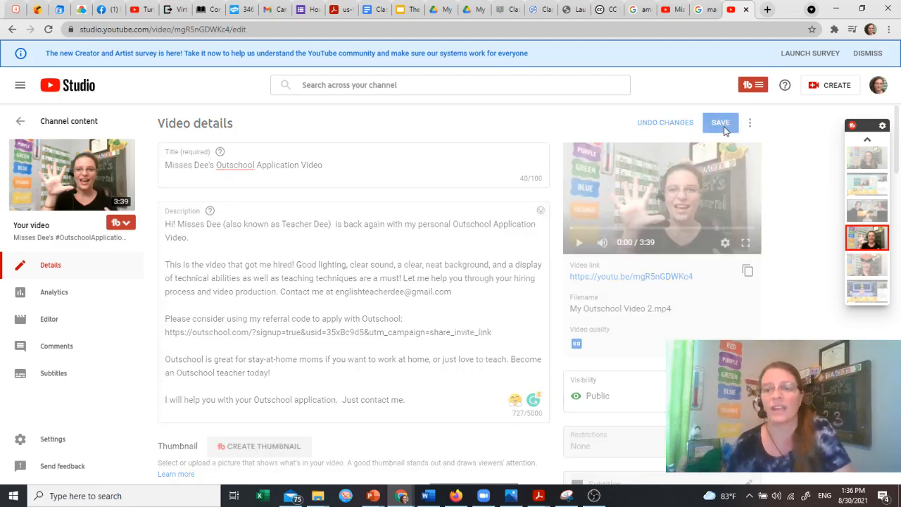
- Save the changes, check the watch page's SEO score of 70, and reopen the details editor
click(719, 122)
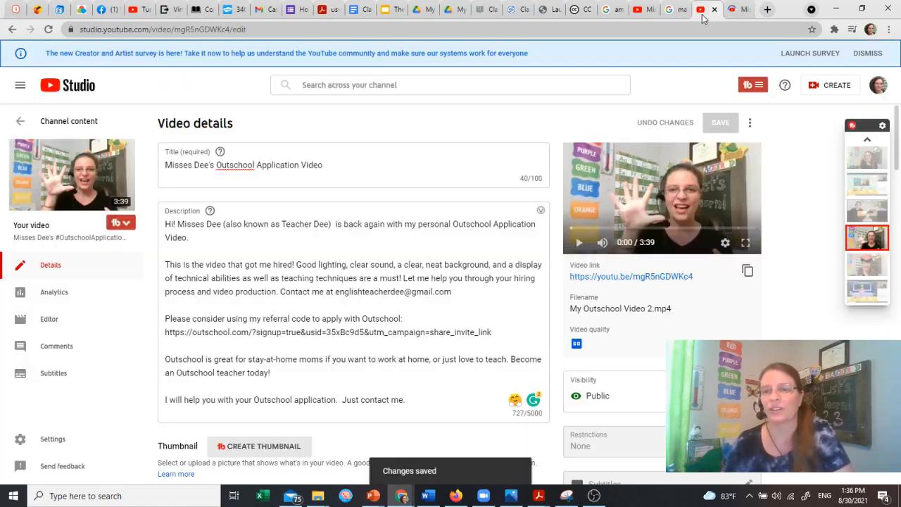
click(631, 276)
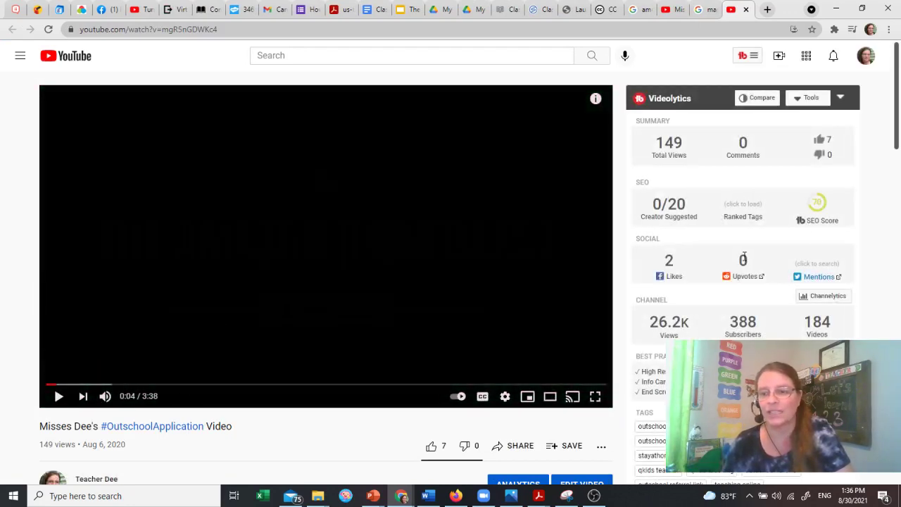
mouse_move(816, 202)
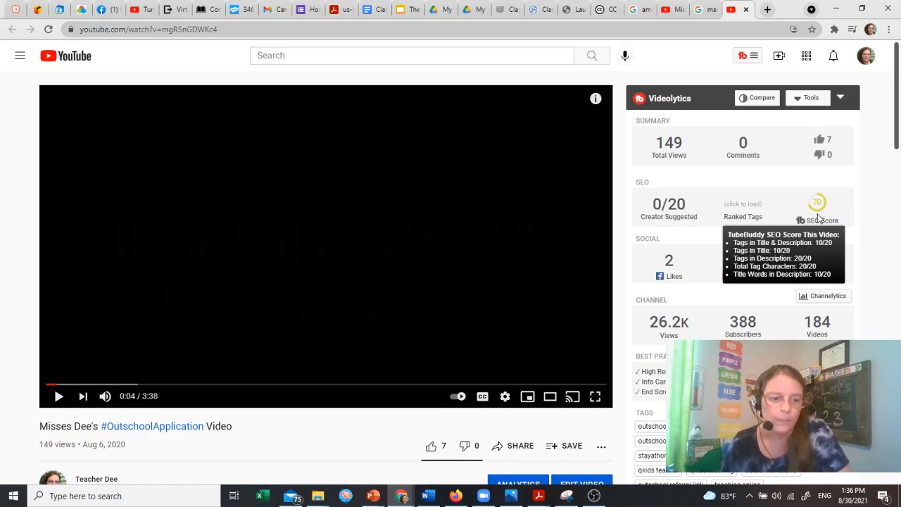
scroll(down, 3)
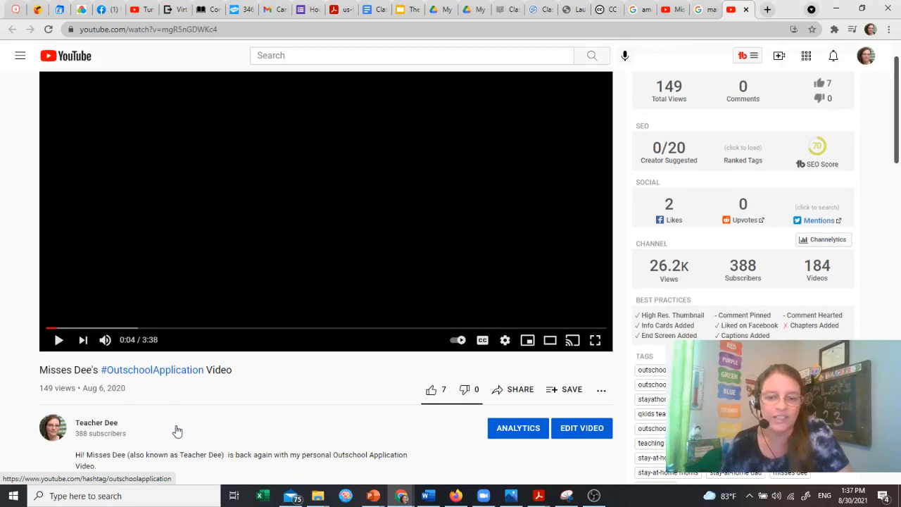
scroll(down, 3)
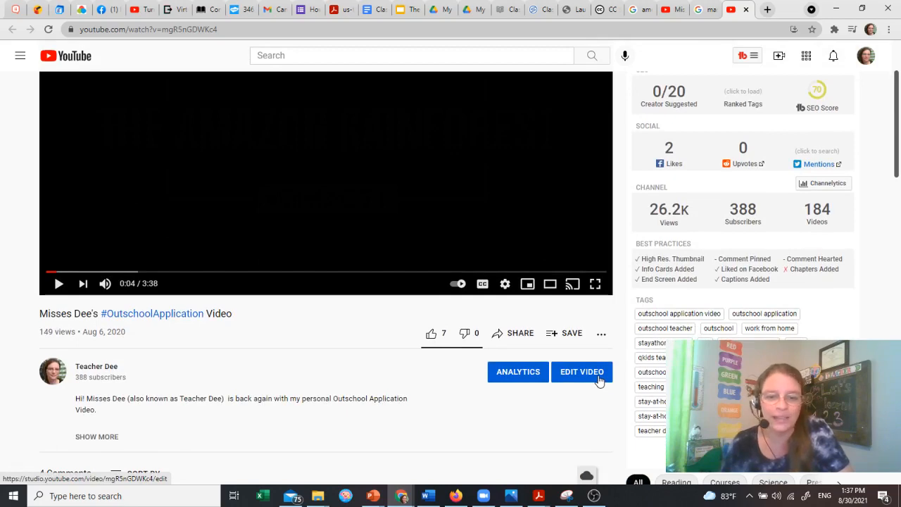
click(582, 371)
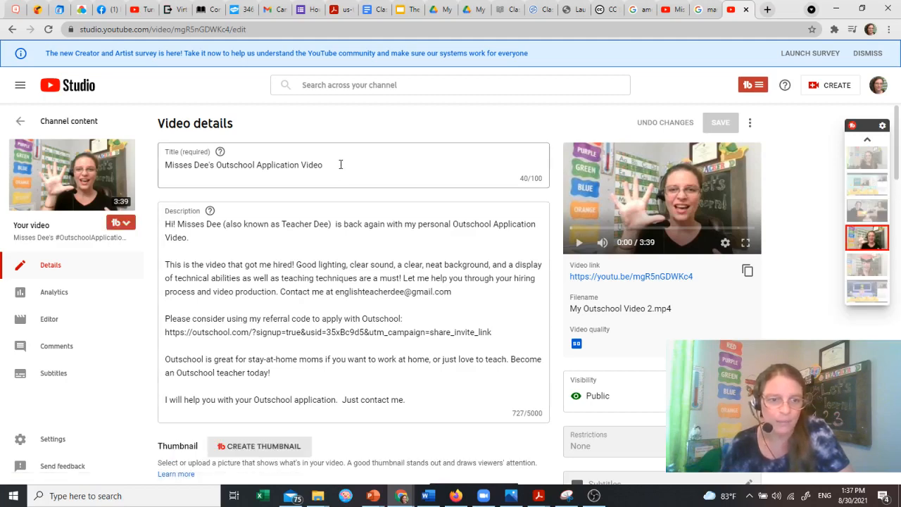
- Replace the title with 'Outschool Application Video brought to you by Misses Dee' and save
triple_click(243, 164)
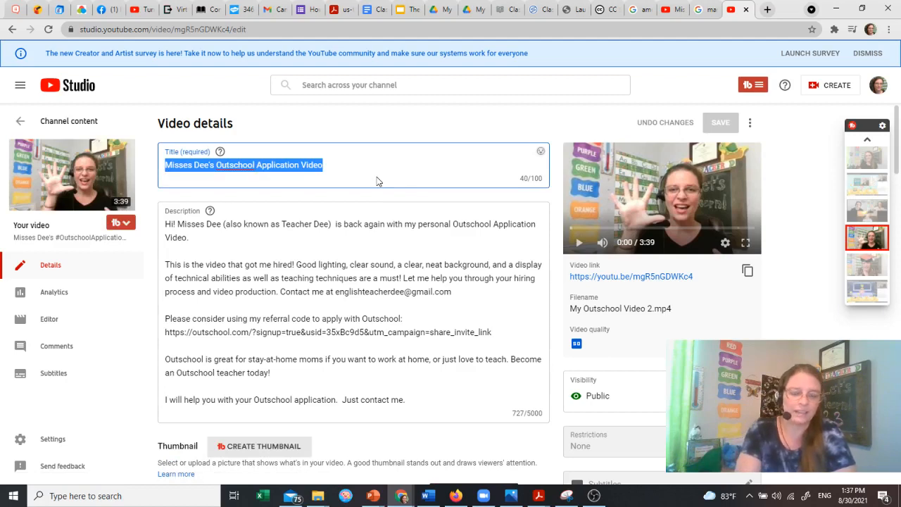
text(Outs)
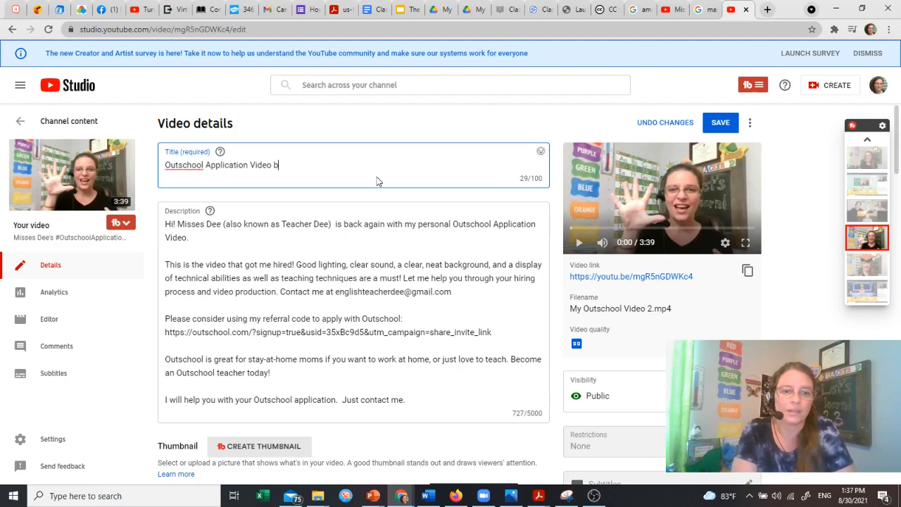
text(rought t)
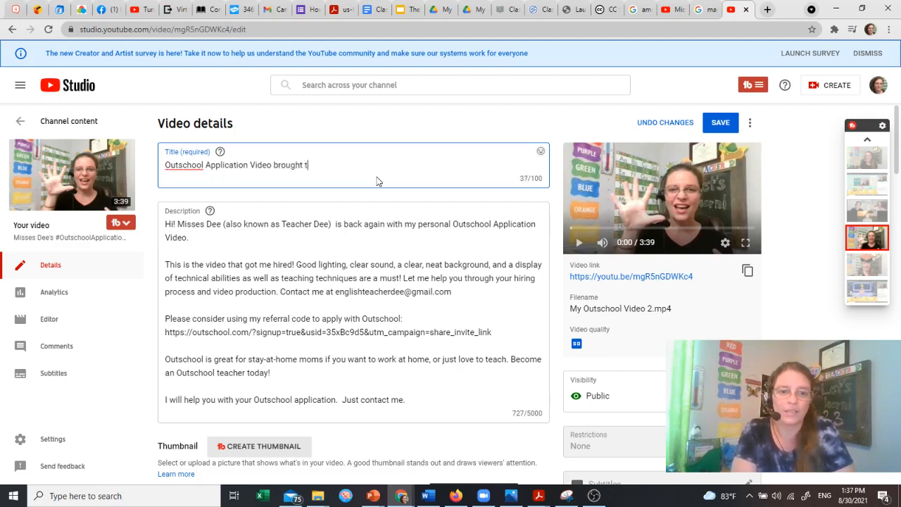
text(o you by Mi)
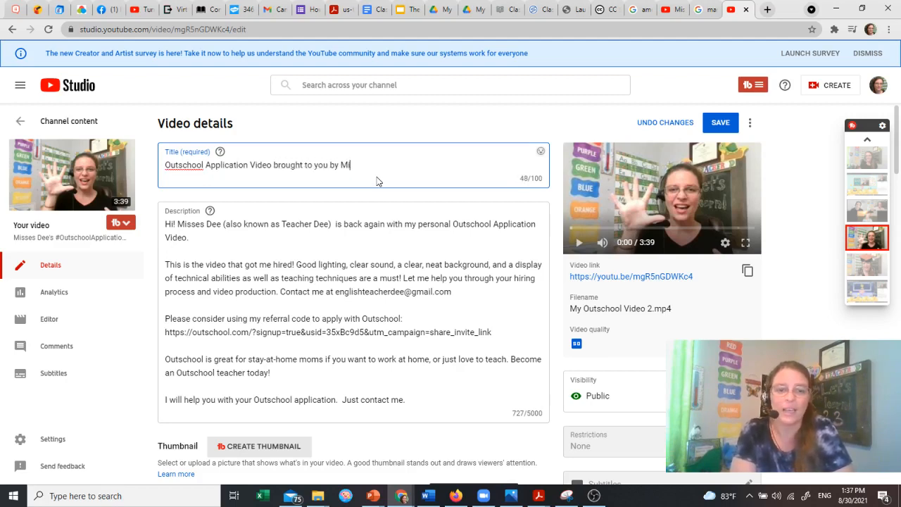
text(sses Dee)
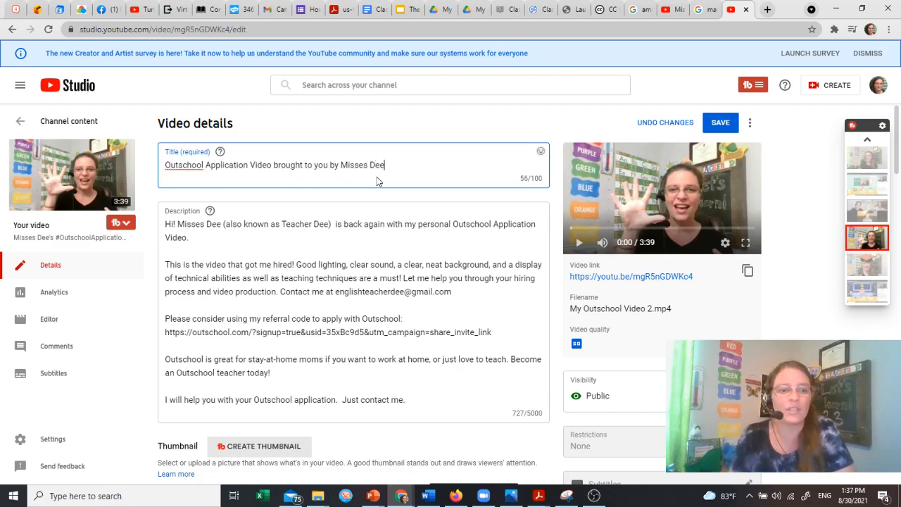
click(246, 237)
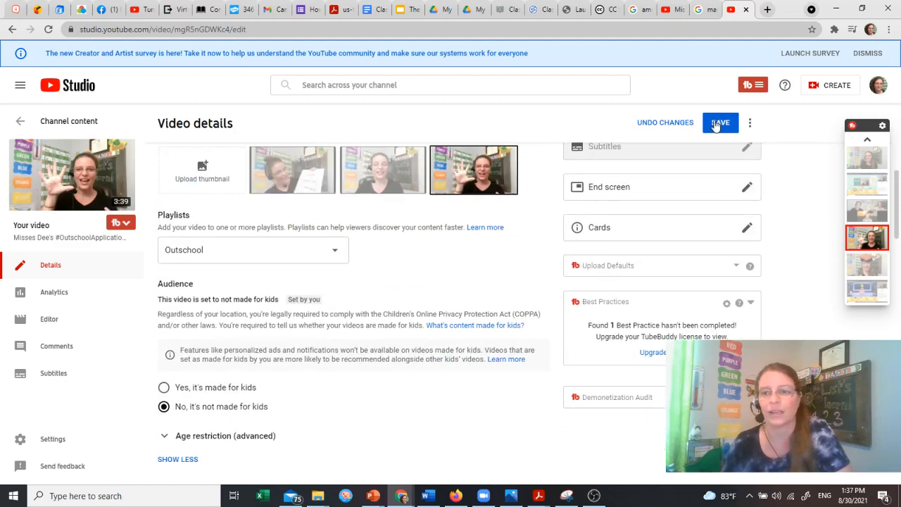
click(719, 122)
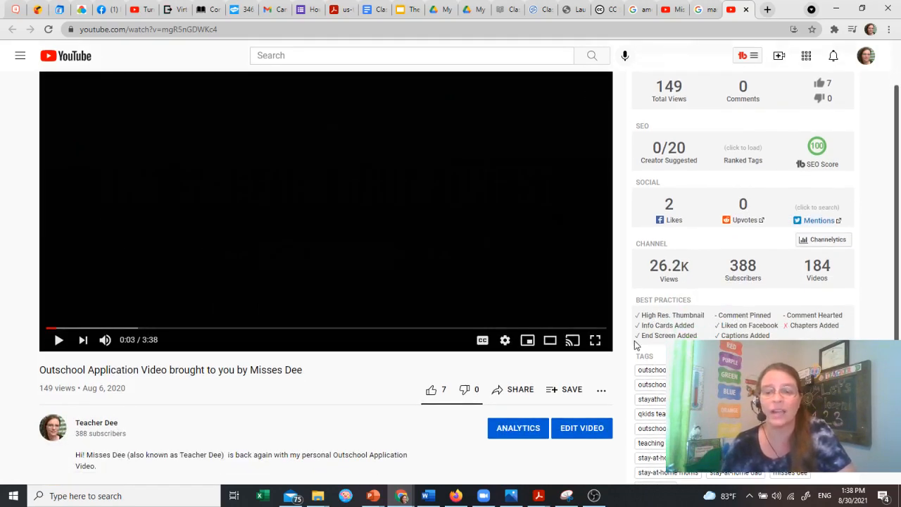
- Scroll the watch page's Videolytics panel to see the SEO score of 100 and the tag list
scroll(down, 3)
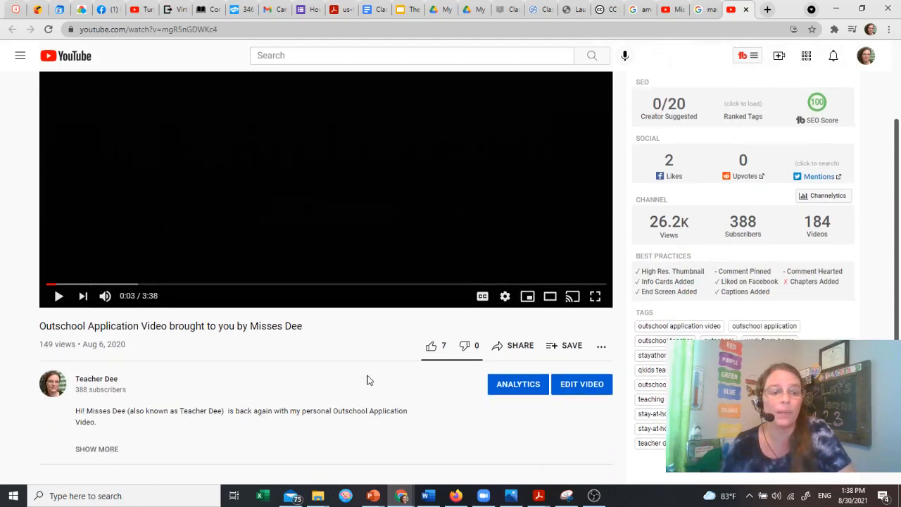
scroll(down, 3)
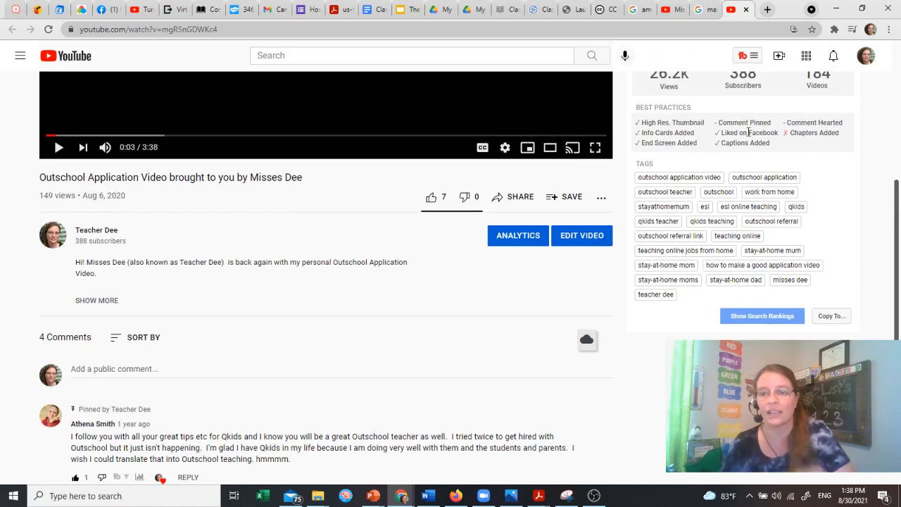
mouse_move(799, 136)
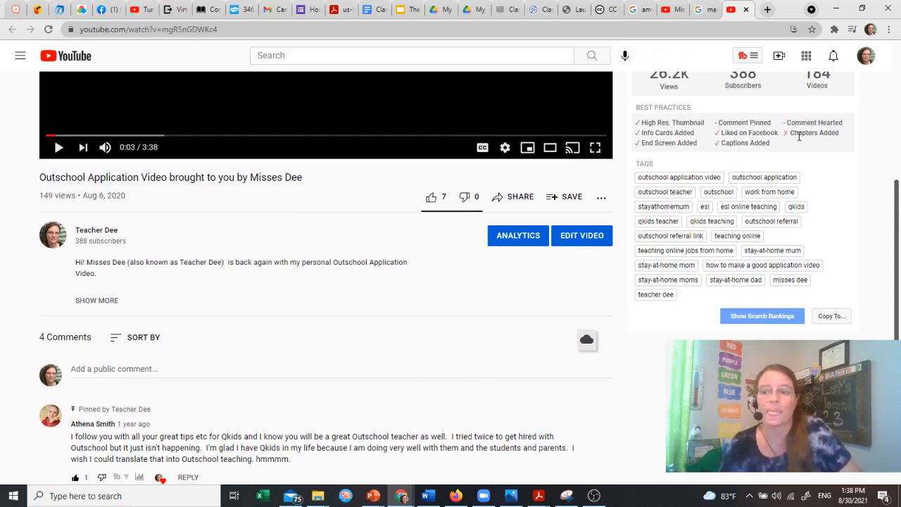